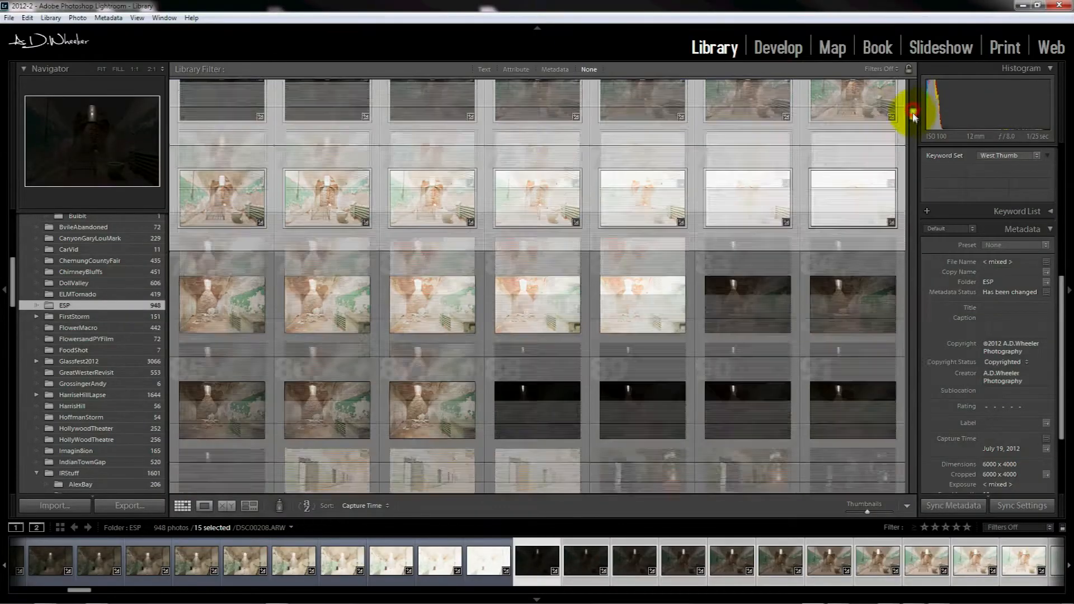
Step: Develop the cell photo with Daylight white balance
{"action": "scroll", "scroll_direction": "down", "scroll_amount": 3}
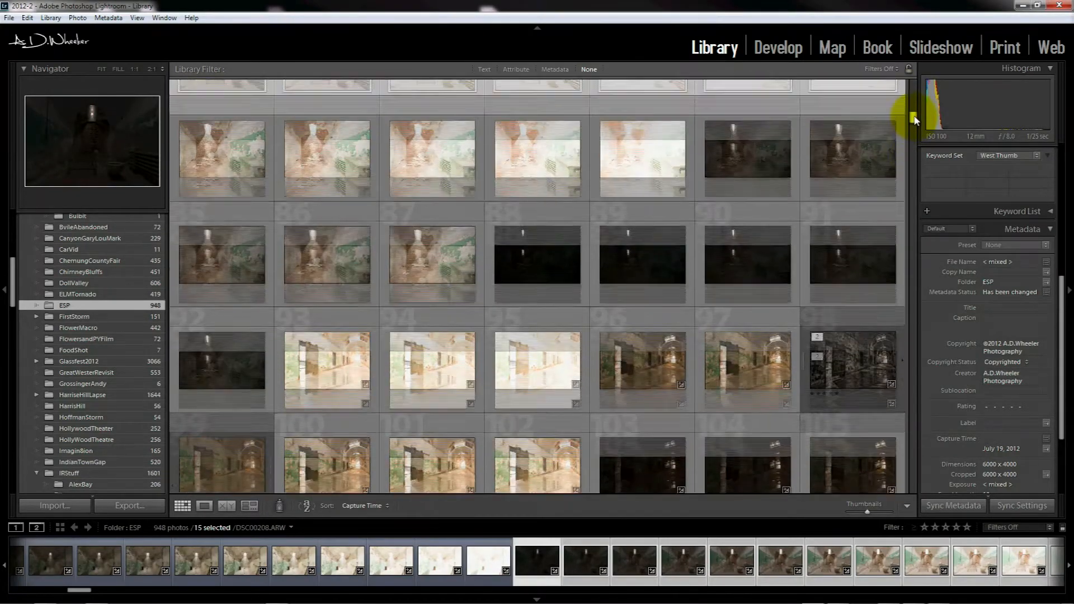
{"action": "scroll", "scroll_direction": "up", "scroll_amount": 3}
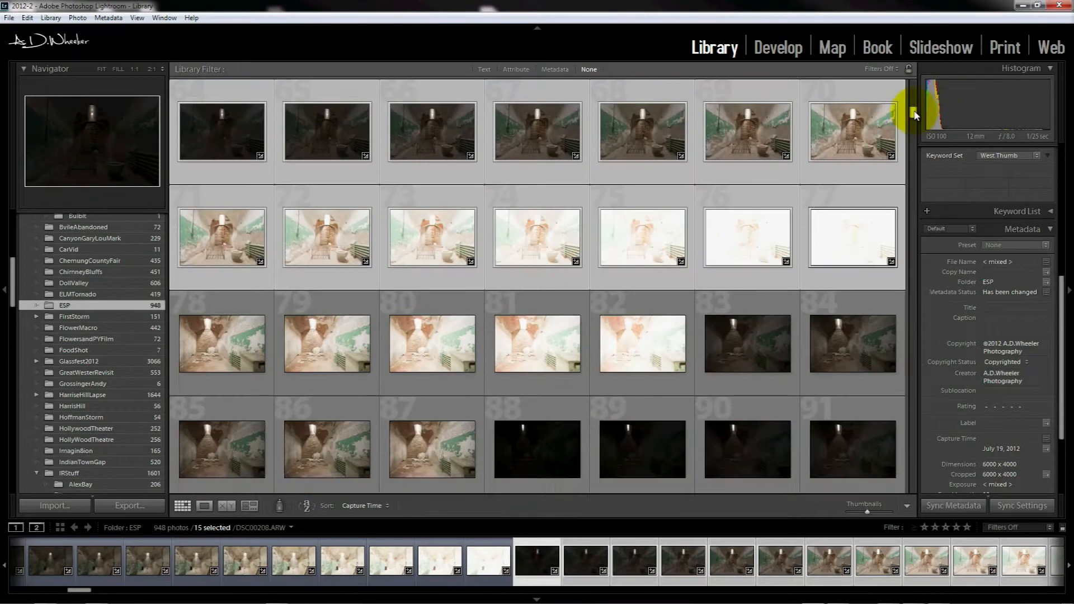
{"action": "scroll", "scroll_direction": "down", "scroll_amount": 3}
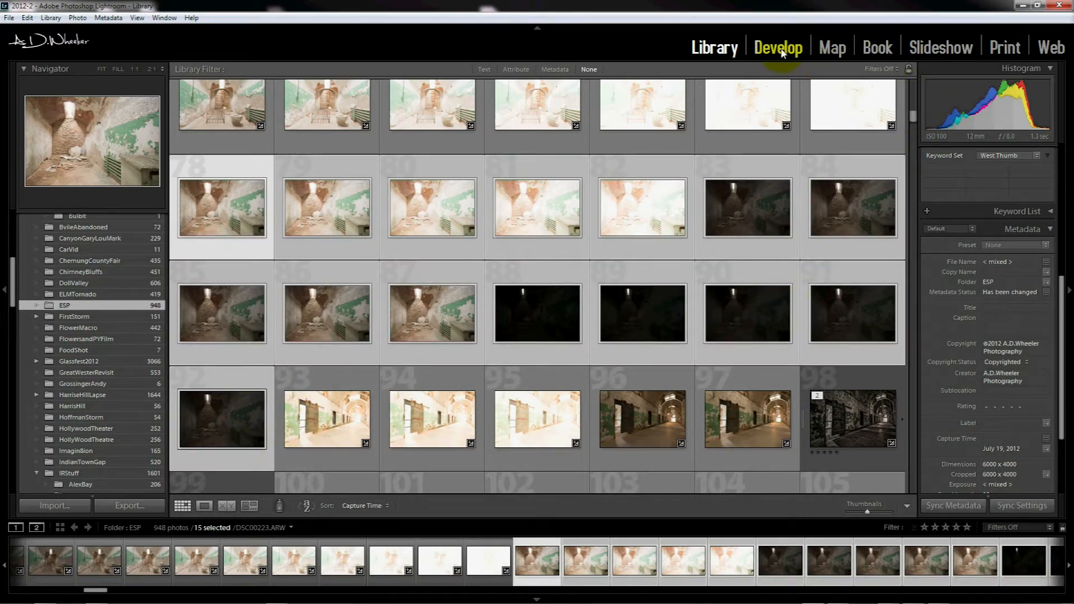
{"action": "left_click", "coordinate": [778, 47]}
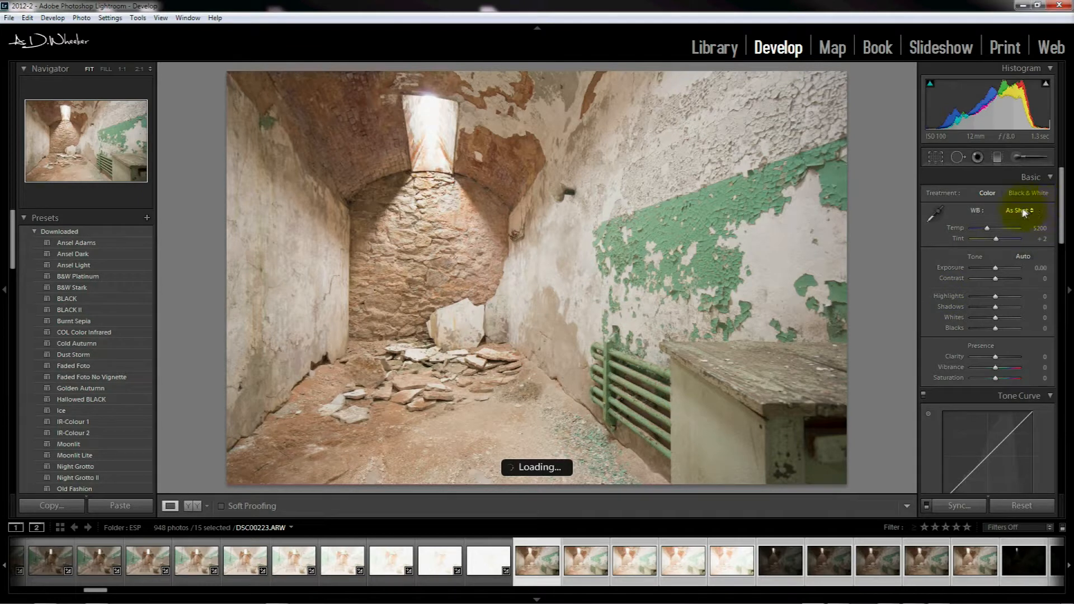
{"action": "left_click", "coordinate": [1018, 210]}
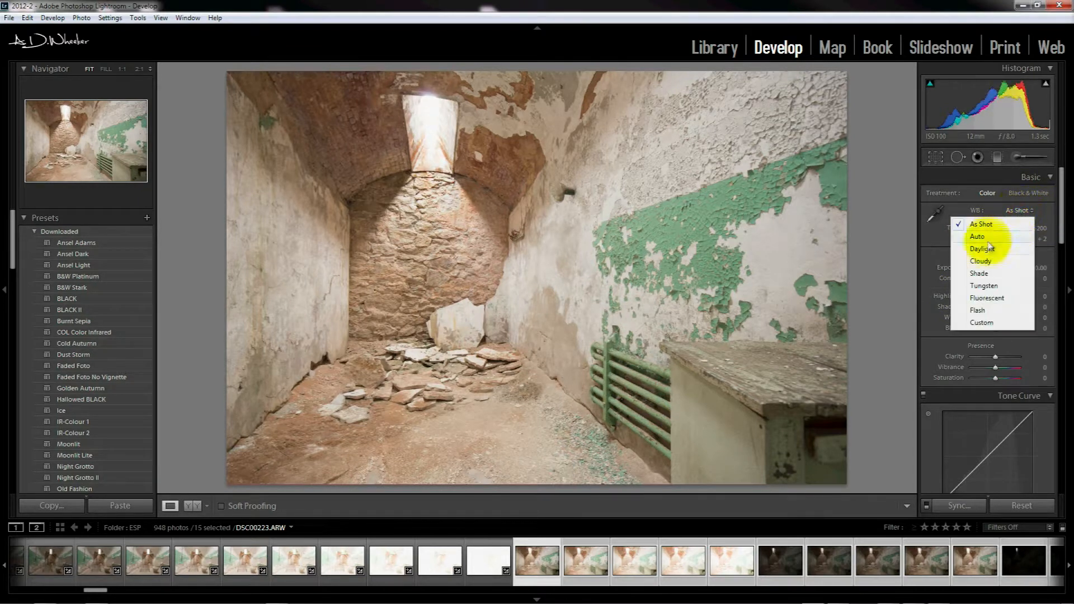
{"action": "left_click", "coordinate": [981, 248]}
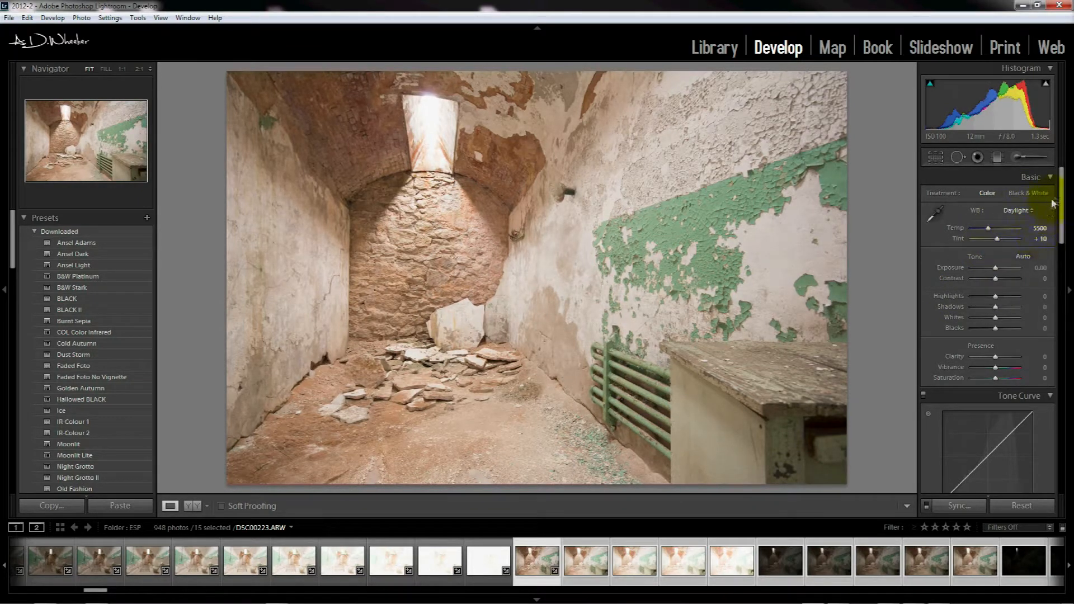
Step: Apply the Sigma SIGMA 10-20mm lens profile under Lens Corrections
{"action": "scroll", "scroll_direction": "down", "scroll_amount": 3}
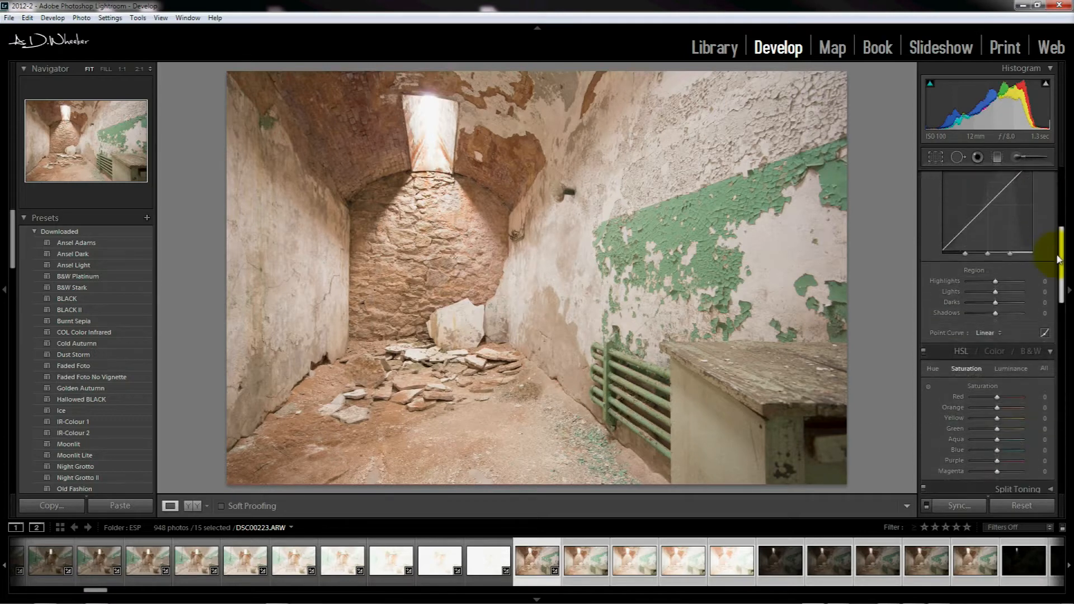
{"action": "scroll", "scroll_direction": "down", "scroll_amount": 3}
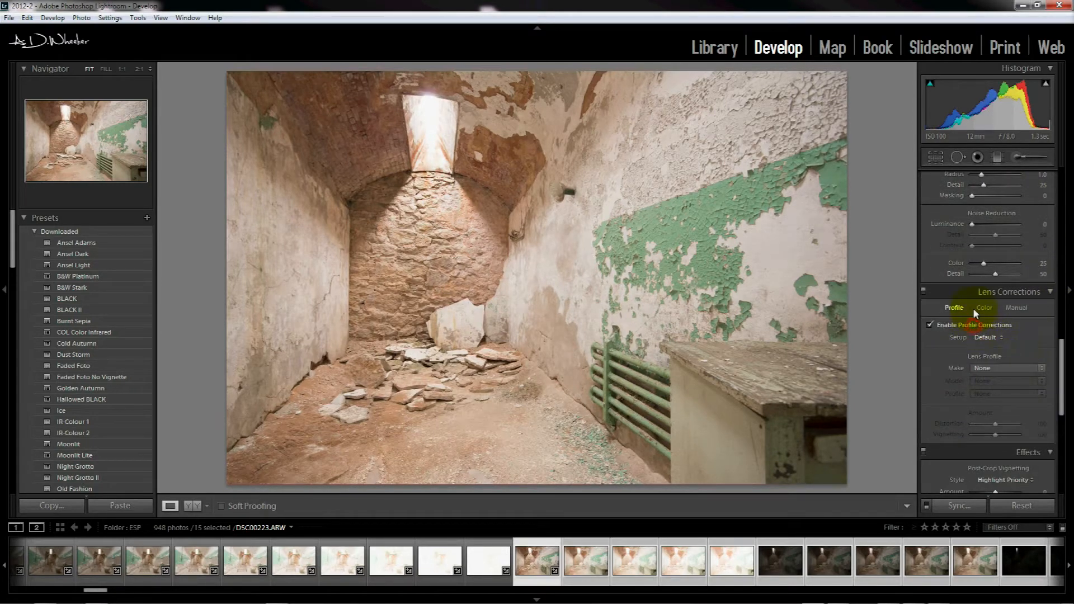
{"action": "left_click", "coordinate": [1005, 368]}
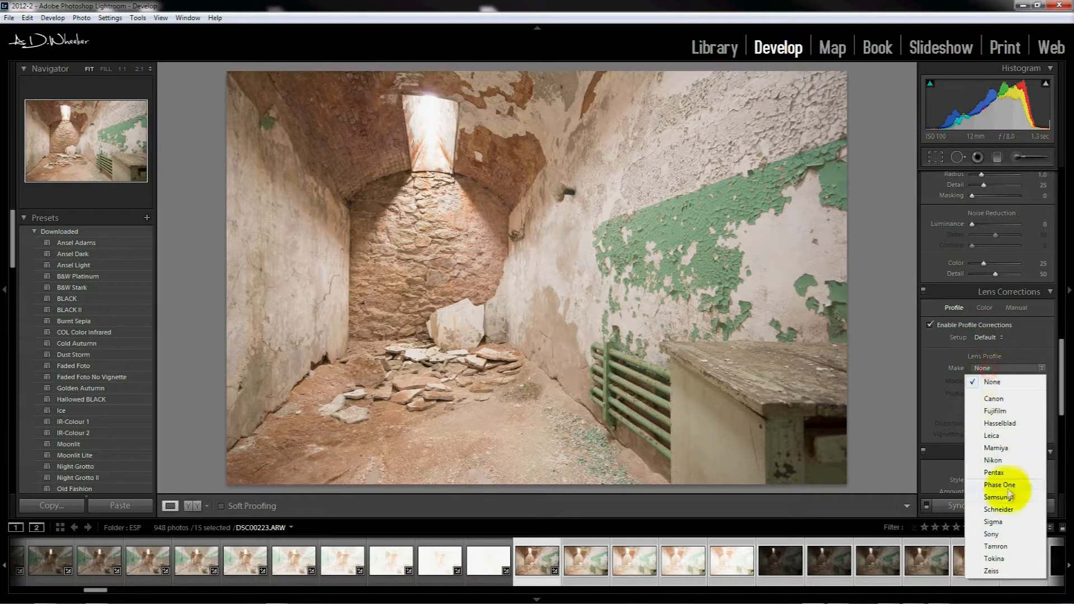
{"action": "left_click", "coordinate": [990, 534]}
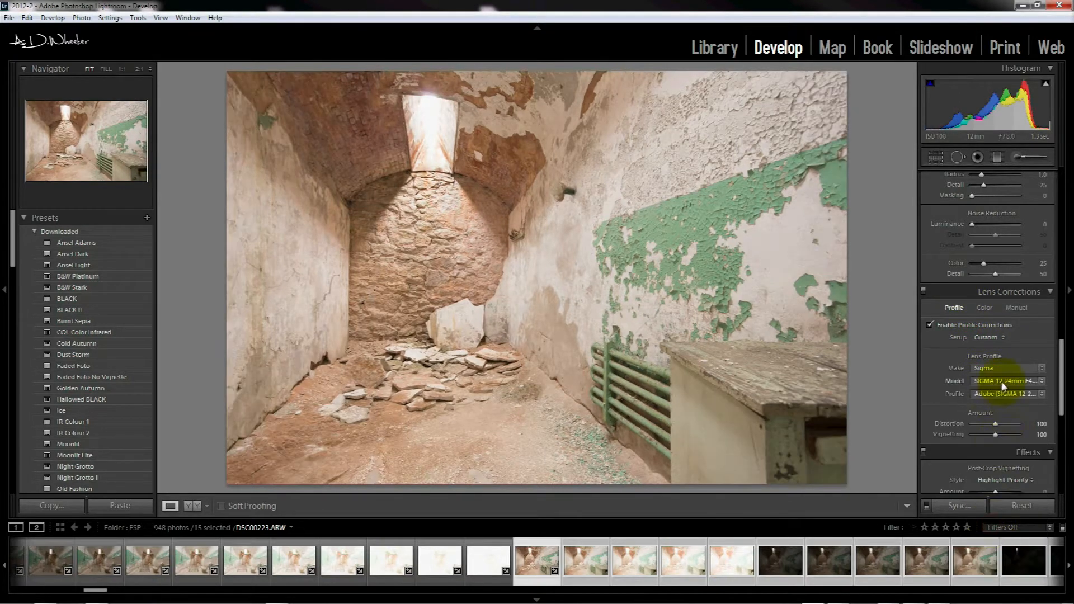
{"action": "left_click", "coordinate": [1002, 380]}
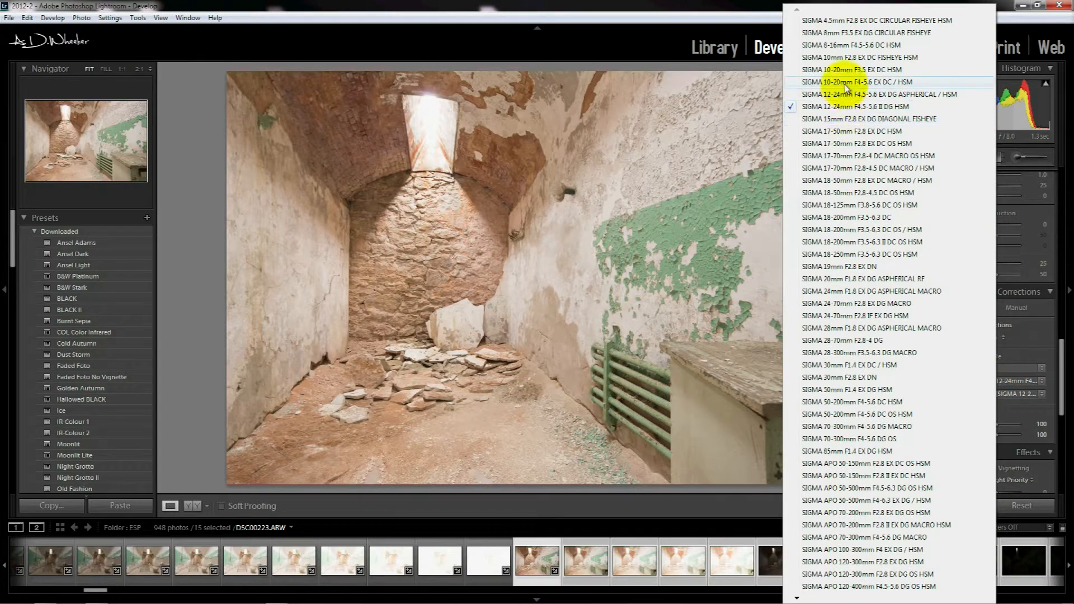
{"action": "left_click", "coordinate": [874, 82]}
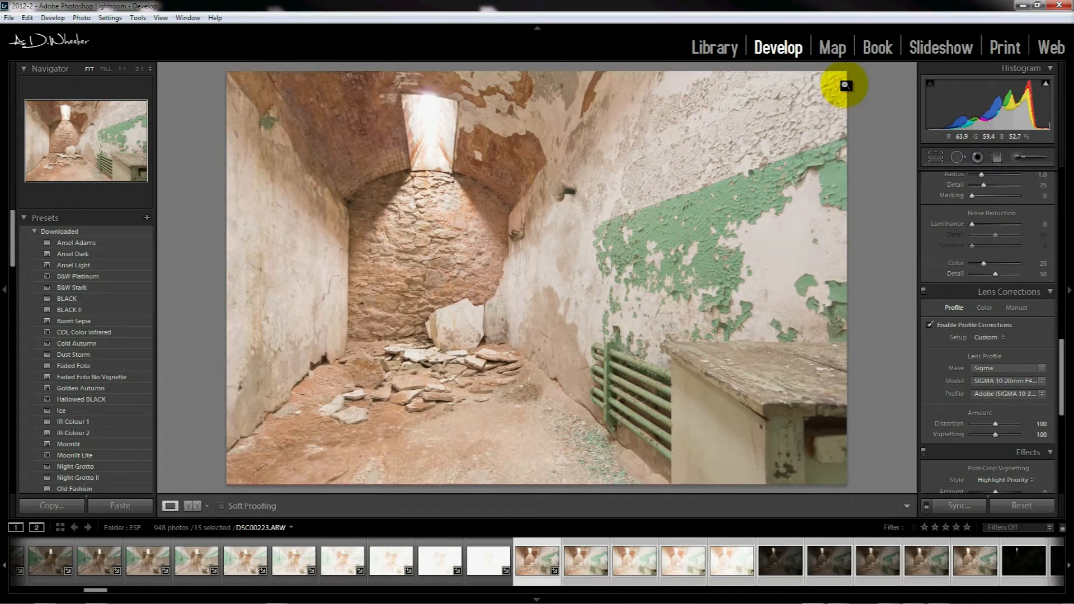
Step: Turn on Remove Chromatic Aberration on the Color tab
{"action": "left_click", "coordinate": [983, 308]}
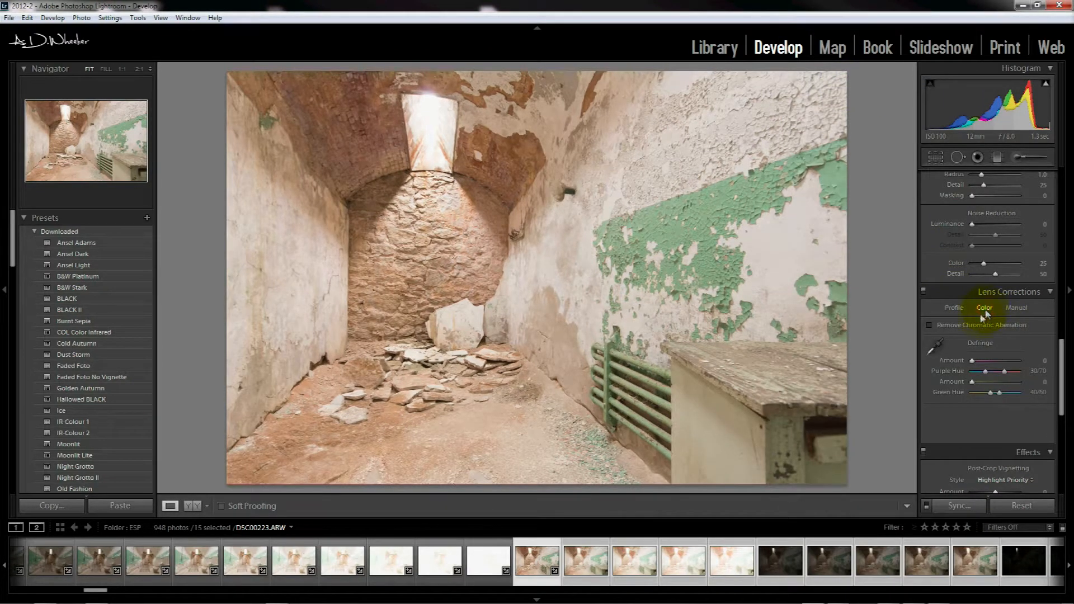
{"action": "left_click", "coordinate": [929, 325]}
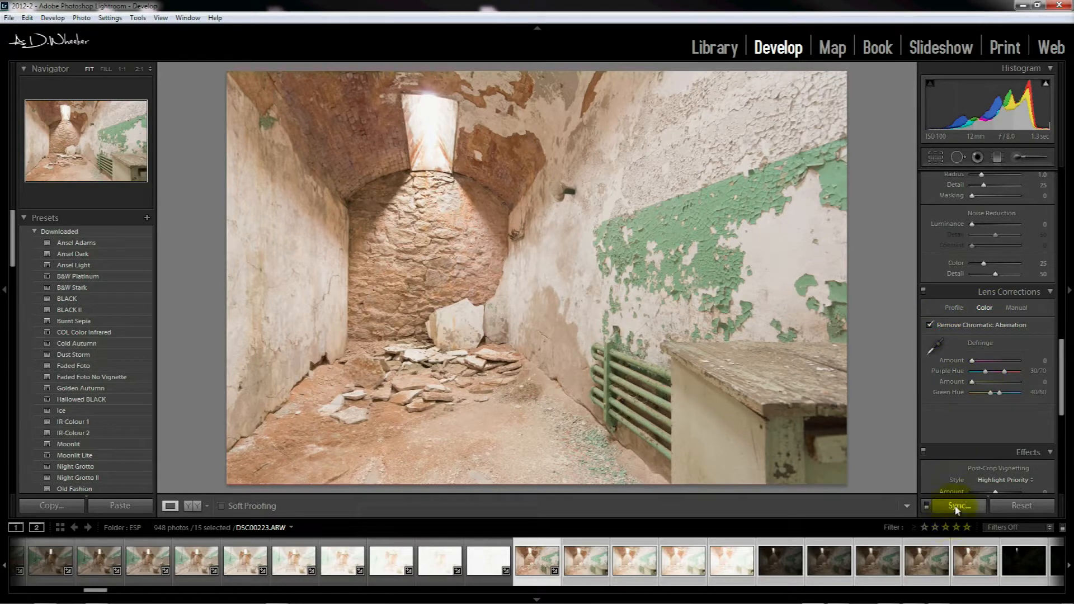
Step: Synchronize the develop settings to all 15 selected photos and return to the library grid
{"action": "left_click", "coordinate": [956, 505]}
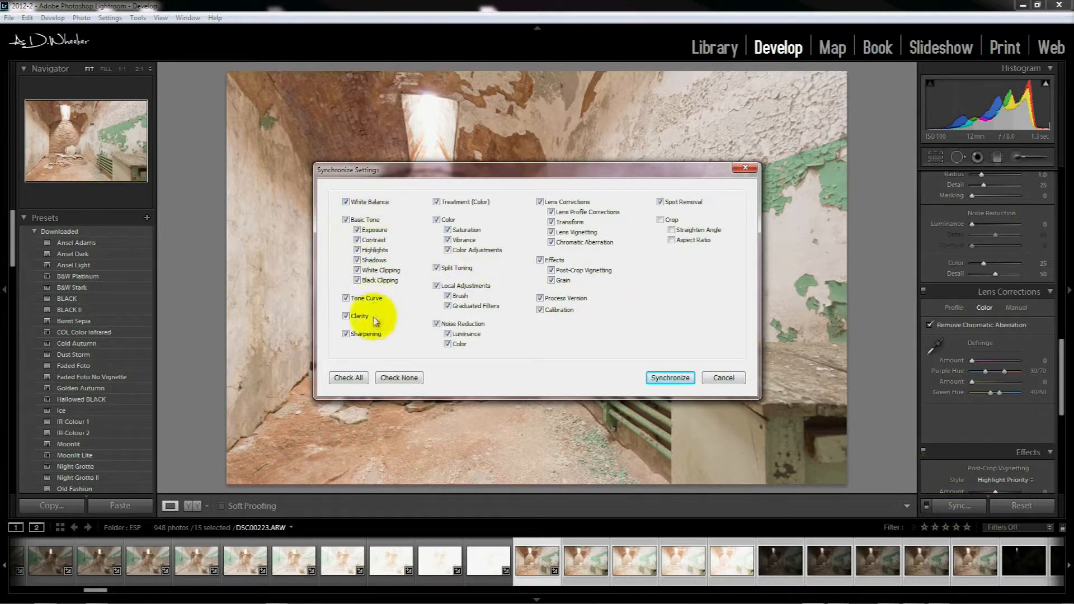
{"action": "mouse_move", "coordinate": [609, 264]}
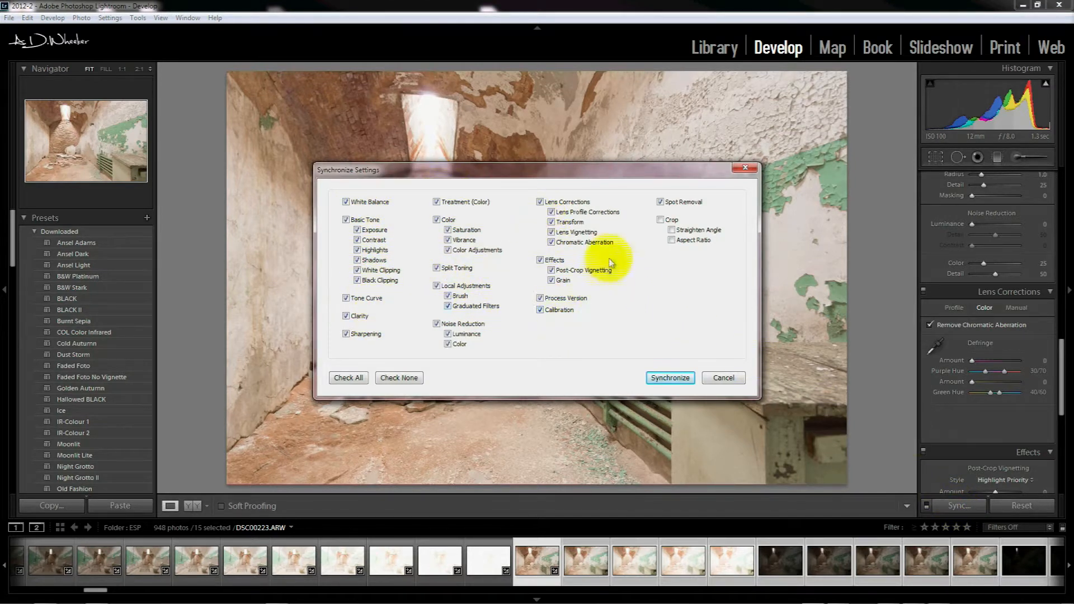
{"action": "mouse_move", "coordinate": [678, 239]}
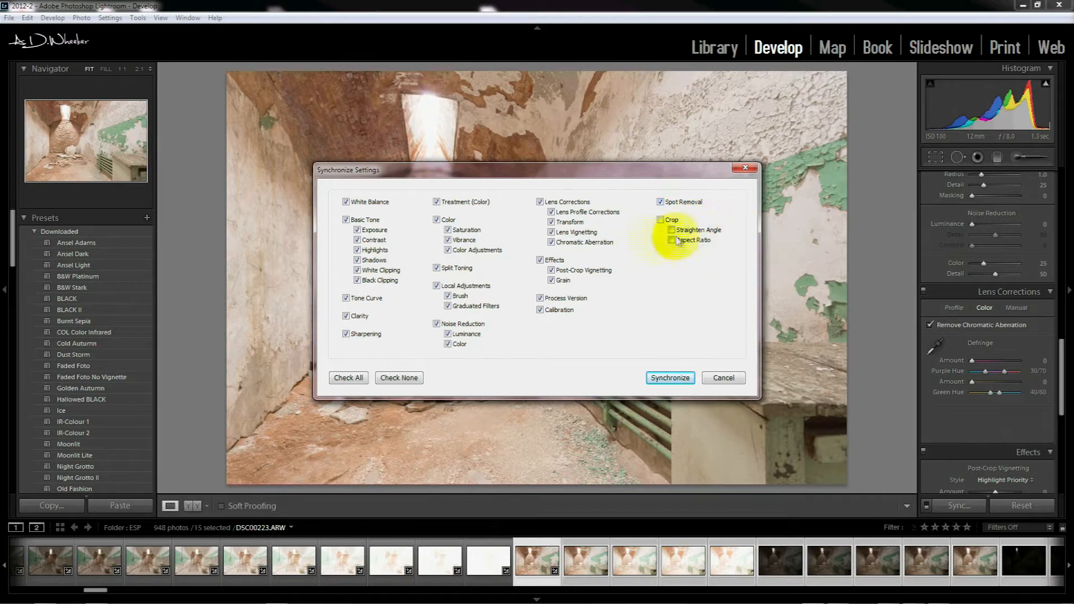
{"action": "left_click", "coordinate": [668, 377]}
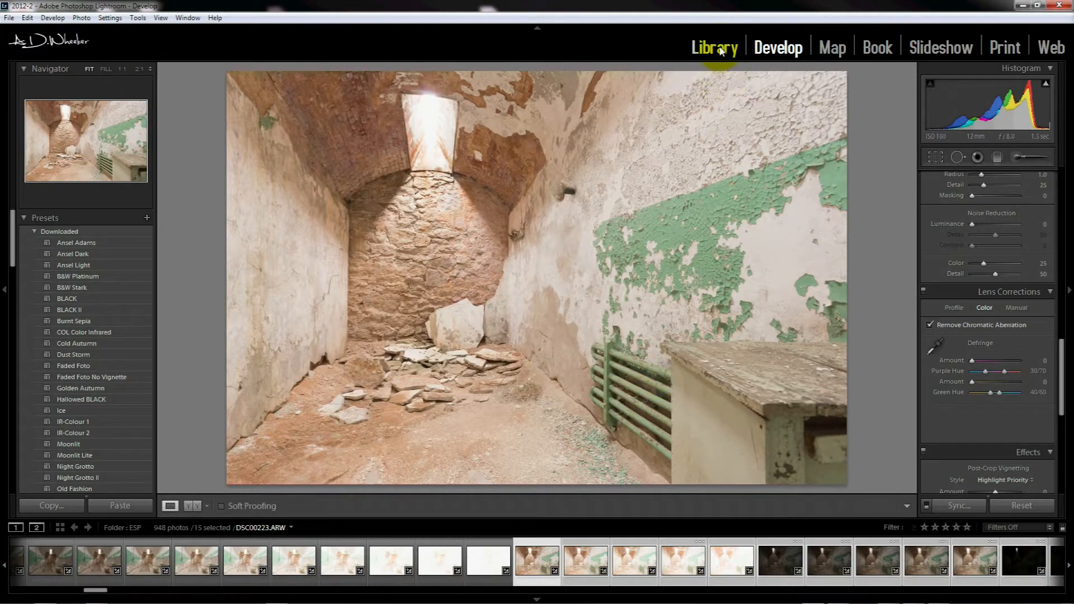
{"action": "left_click", "coordinate": [715, 47]}
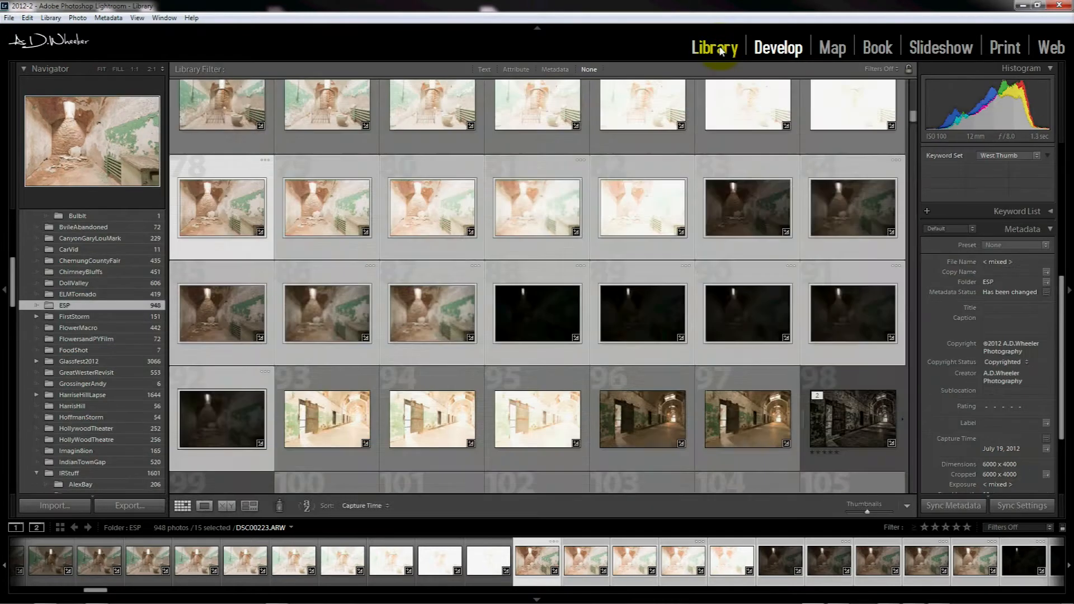
{"action": "mouse_move", "coordinate": [642, 208]}
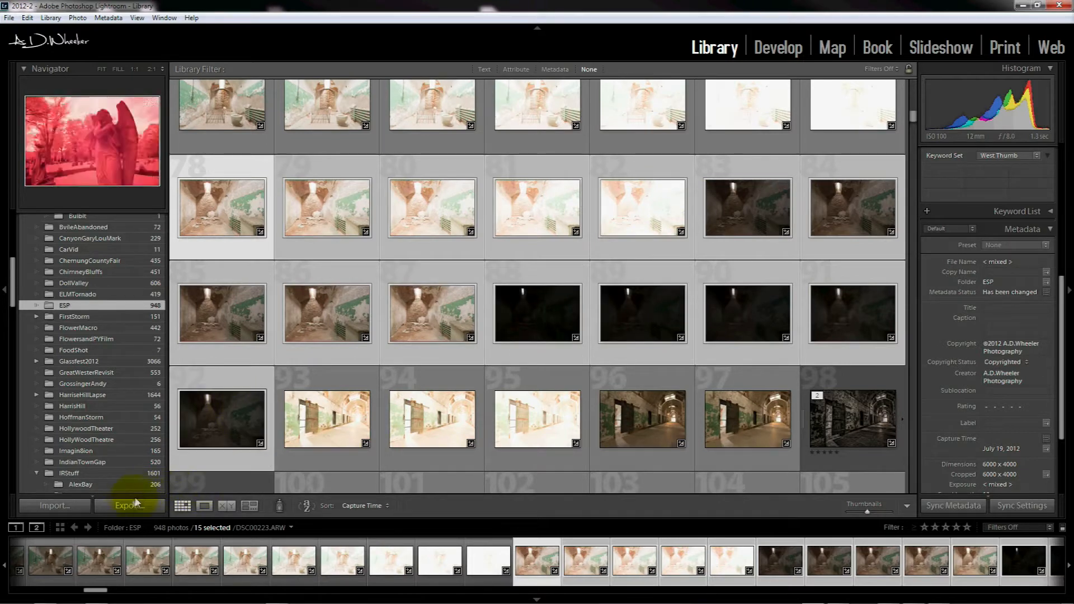
Step: Export the 15 selected photos with the PhotomatixJPEG preset
{"action": "left_click", "coordinate": [130, 506]}
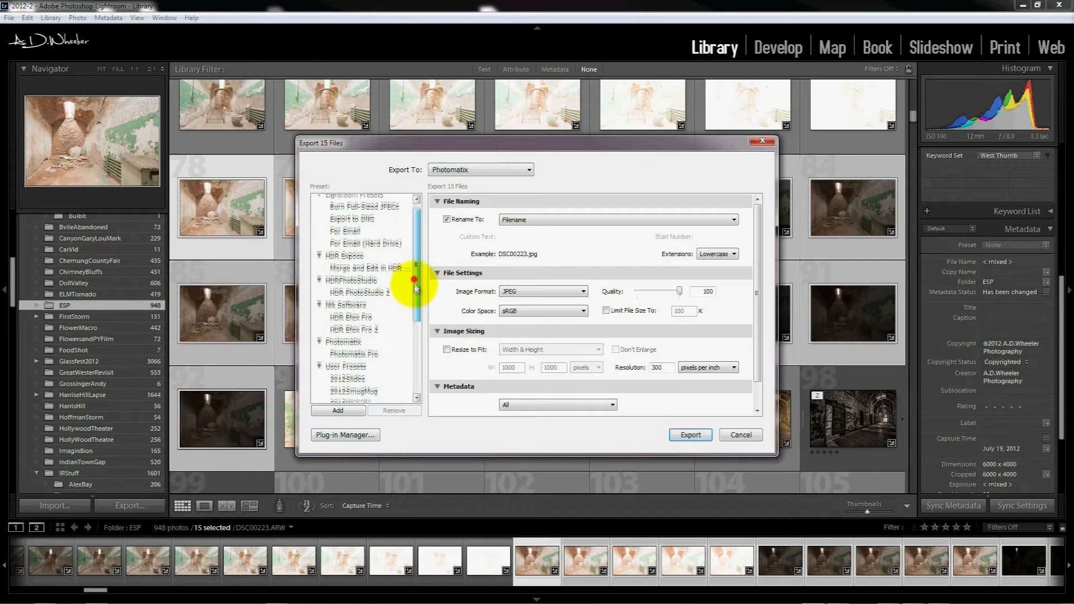
{"action": "scroll", "scroll_direction": "down", "scroll_amount": 3}
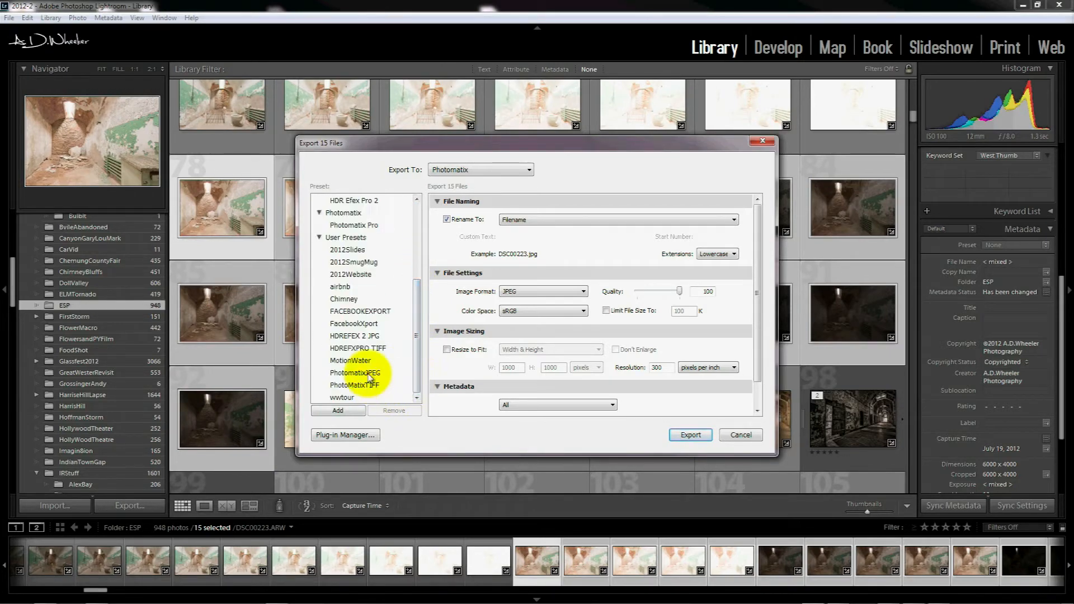
{"action": "left_click", "coordinate": [690, 434]}
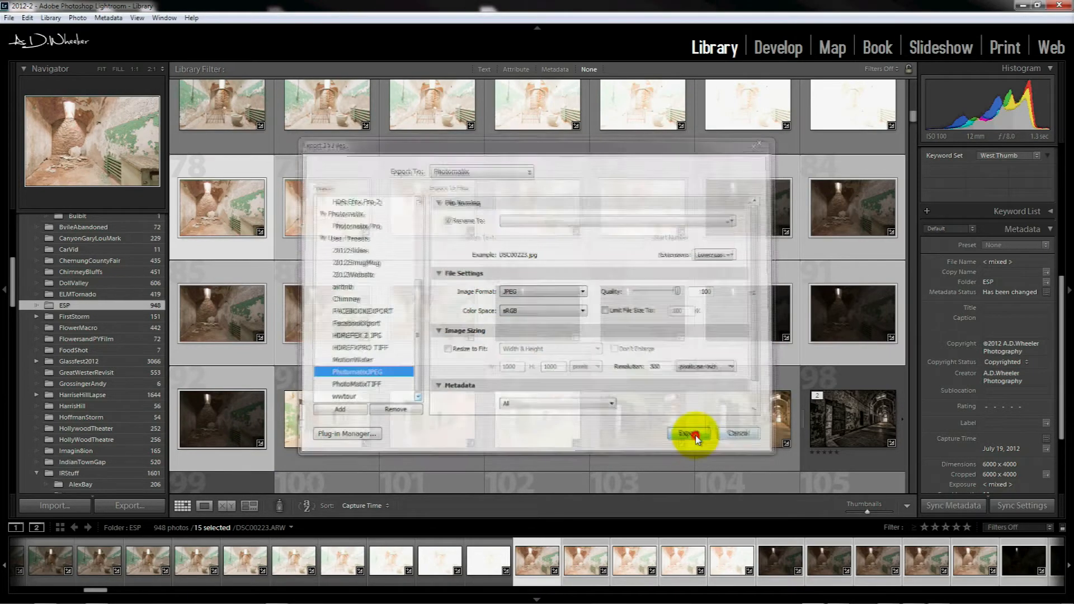
{"action": "left_click", "coordinate": [695, 435]}
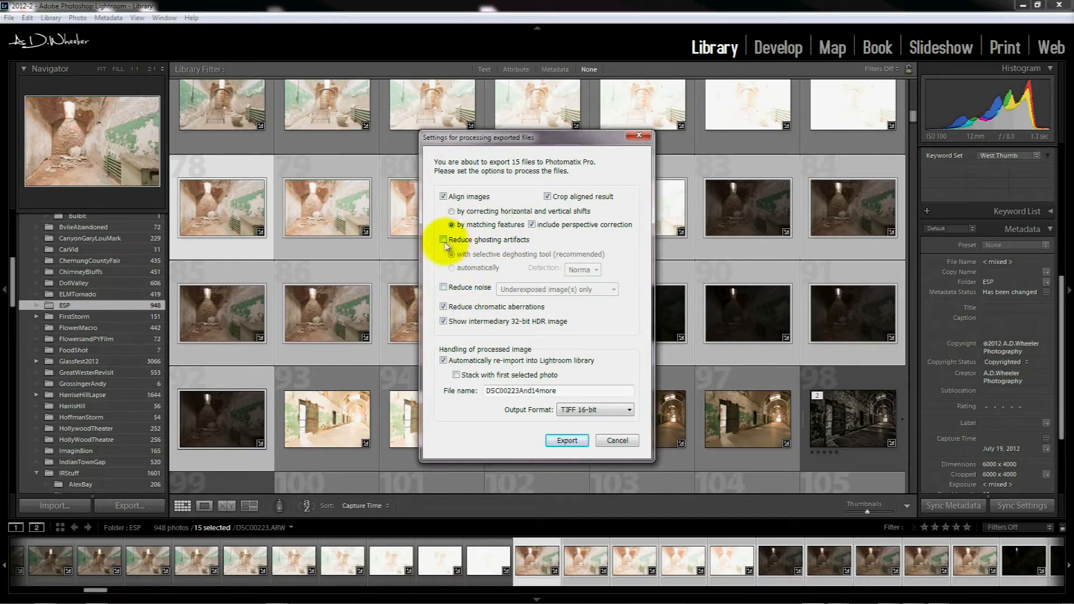
{"action": "mouse_move", "coordinate": [444, 239]}
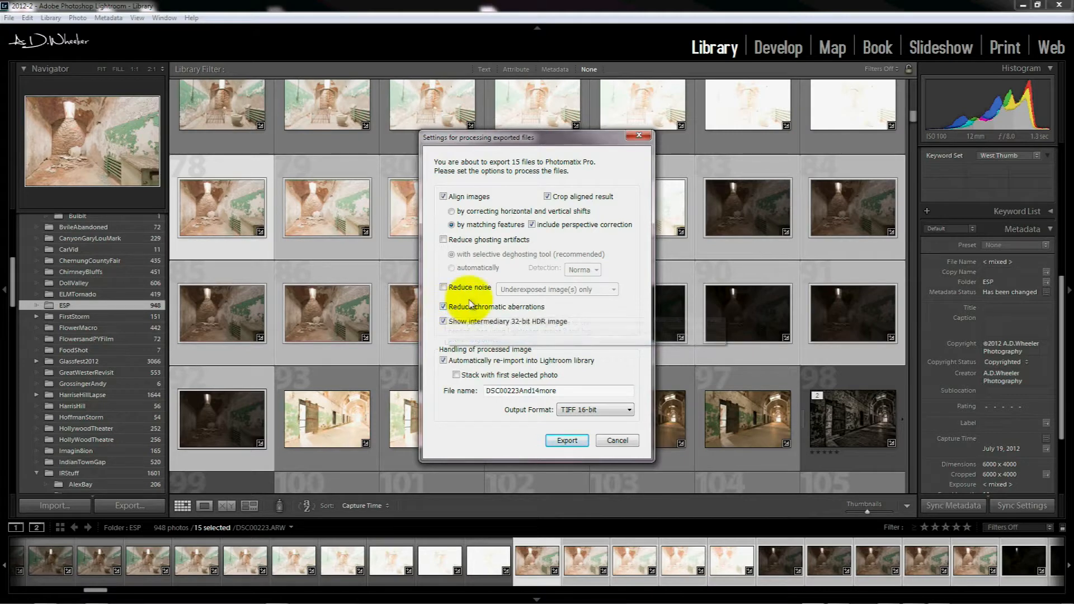
Step: Confirm the HDR processing options so Photomatix merges the 15 photos to a 32-bit image
{"action": "left_click", "coordinate": [444, 321]}
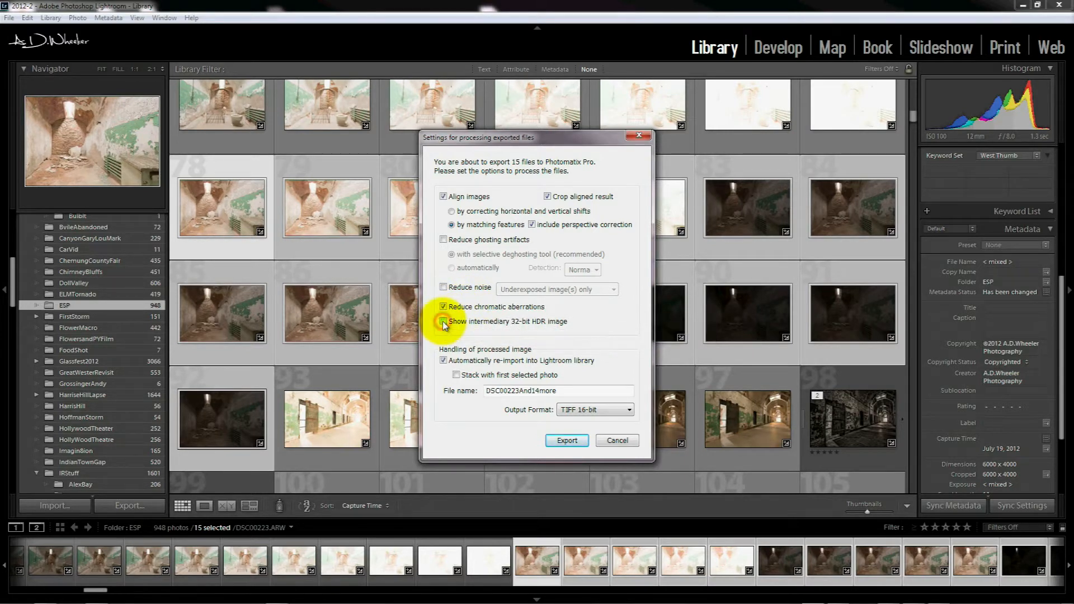
{"action": "left_click", "coordinate": [442, 321]}
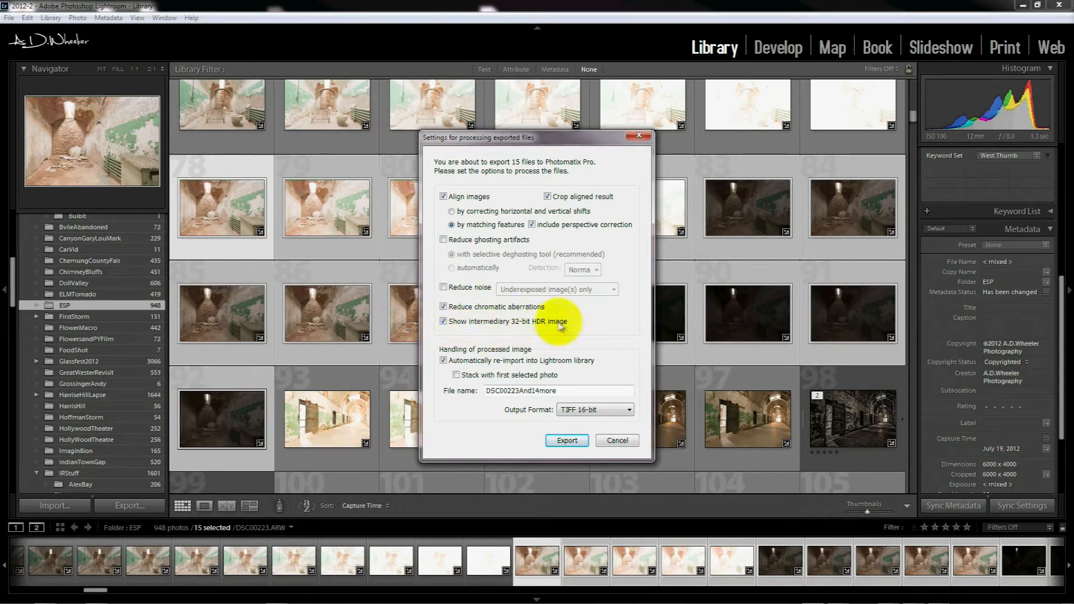
{"action": "mouse_move", "coordinate": [558, 333]}
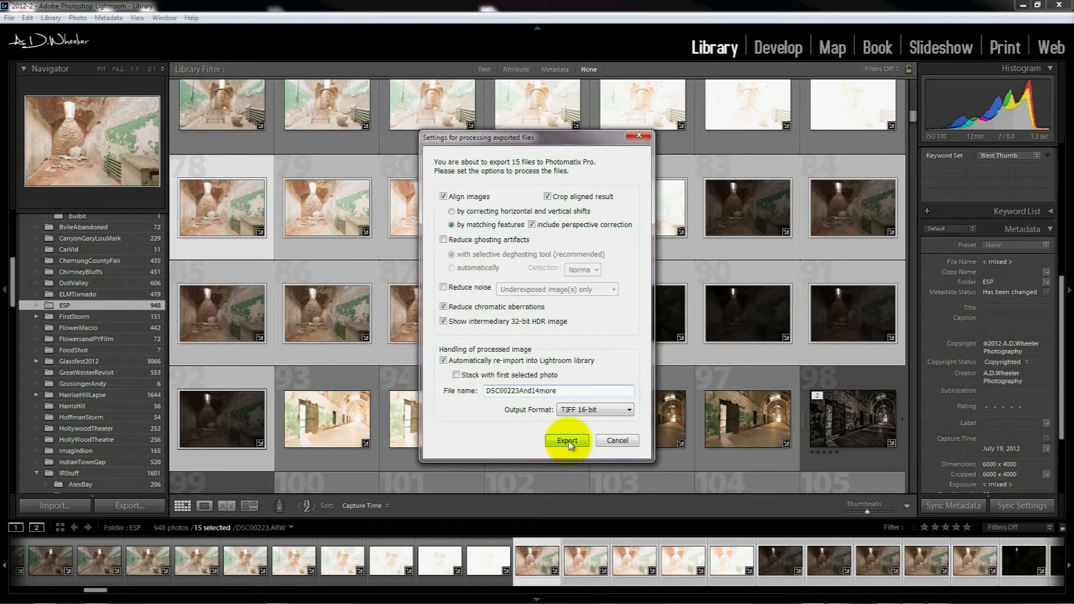
{"action": "left_click", "coordinate": [566, 441]}
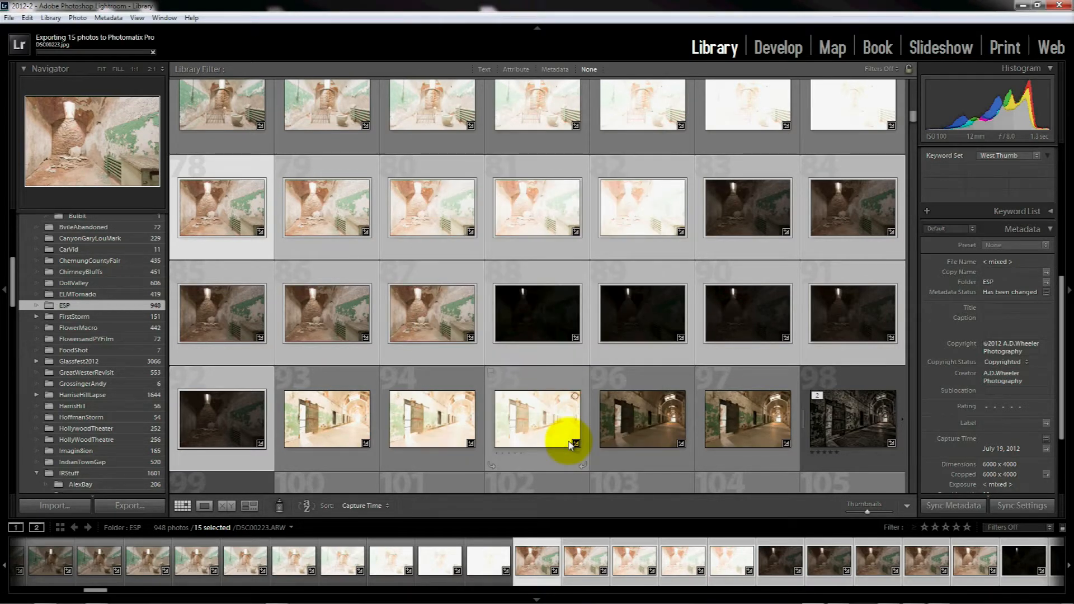
{"action": "mouse_move", "coordinate": [570, 445]}
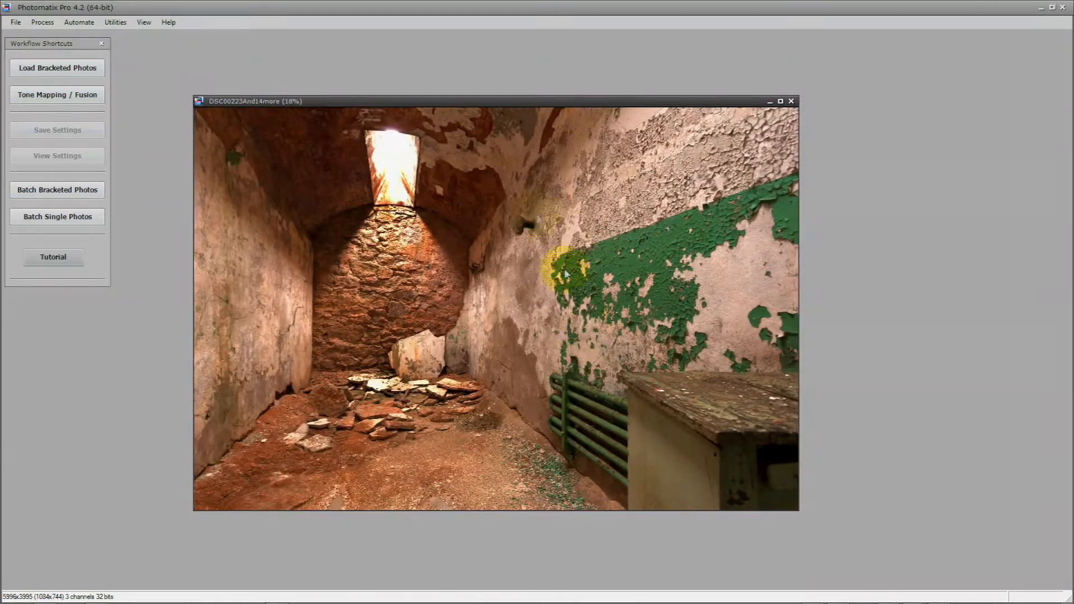
{"action": "mouse_move", "coordinate": [604, 425]}
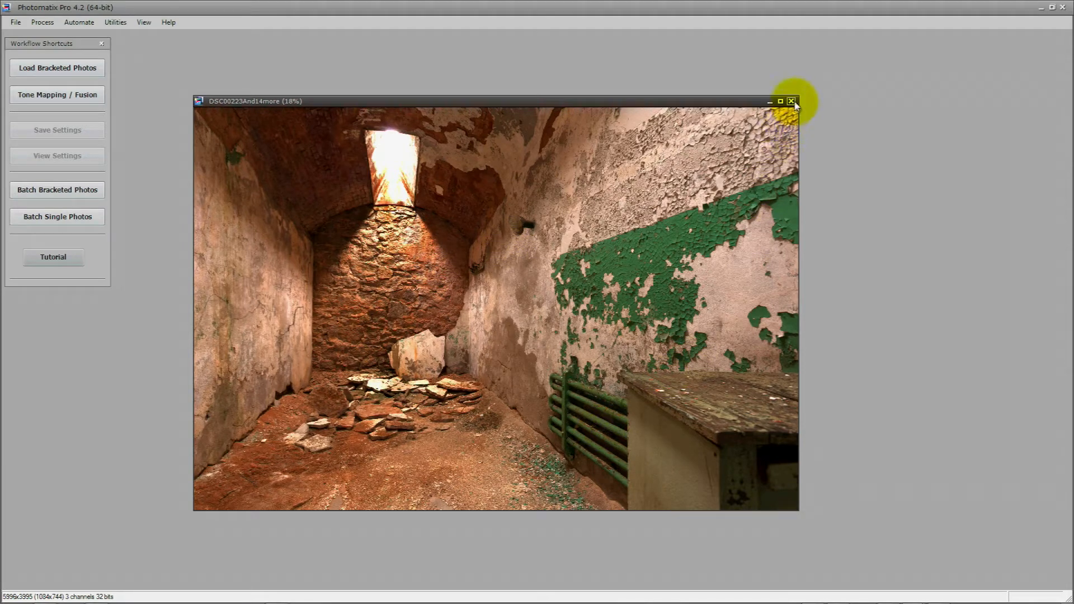
{"action": "mouse_move", "coordinate": [791, 101]}
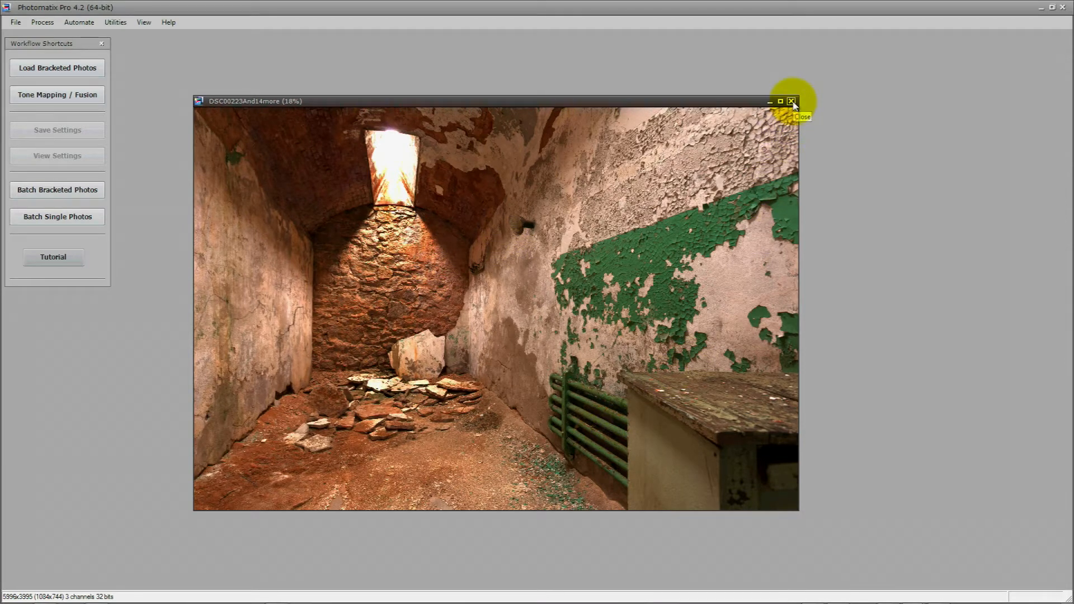
Step: Save the merged 32-bit image as a floating-point TIFF into MYPhotos2012 > ESP
{"action": "left_click", "coordinate": [791, 101]}
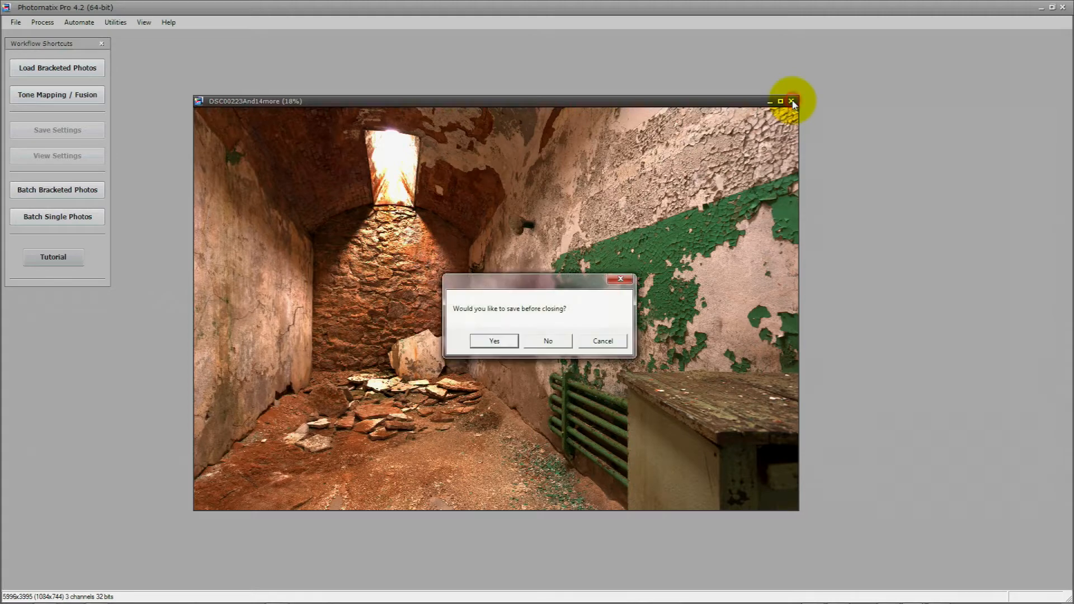
{"action": "mouse_move", "coordinate": [605, 301]}
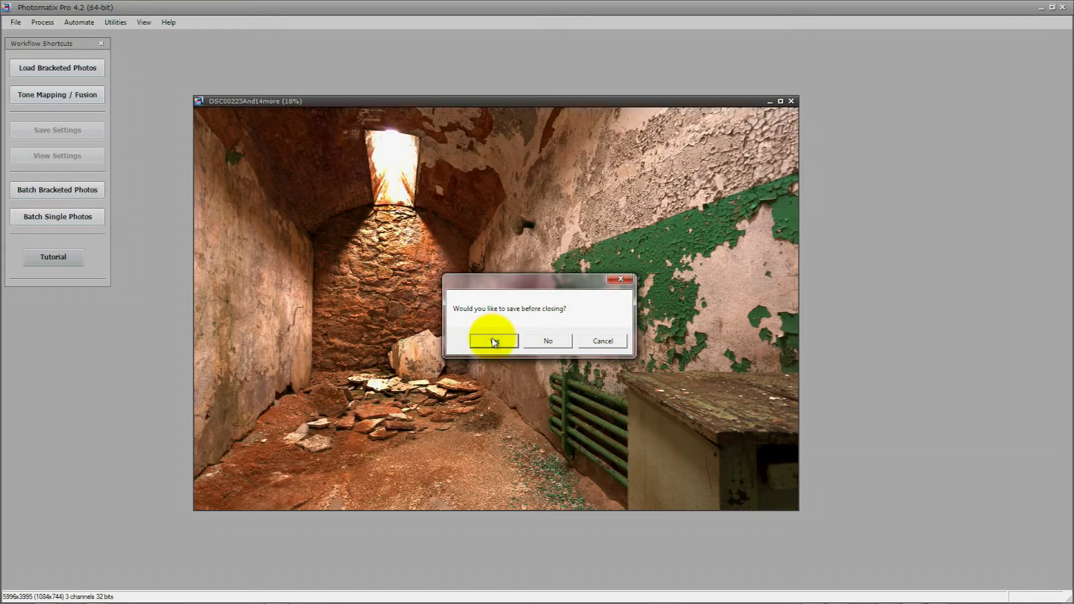
{"action": "left_click", "coordinate": [492, 340]}
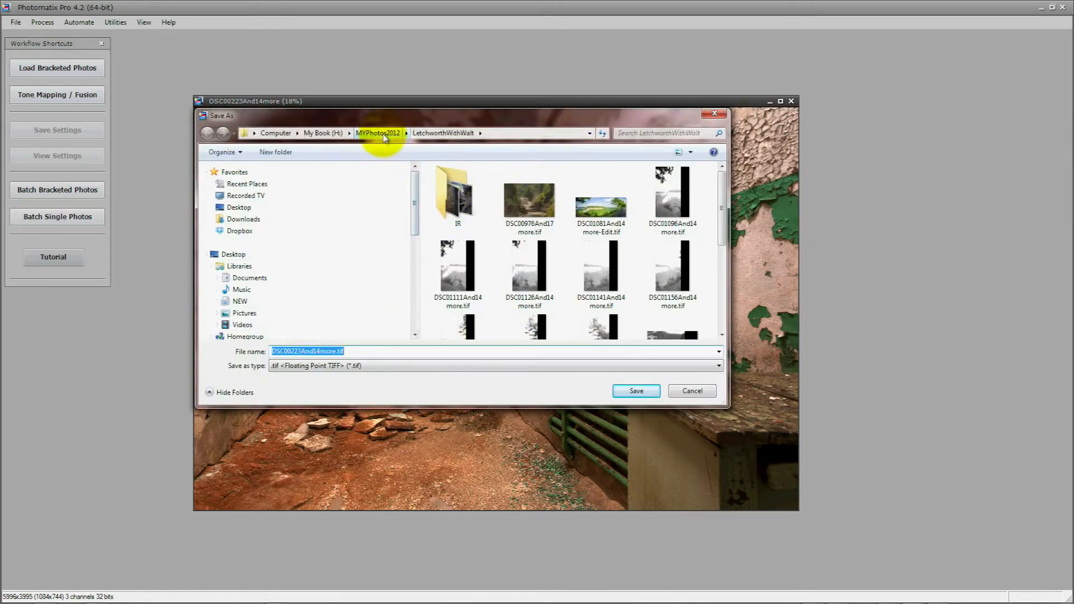
{"action": "left_click", "coordinate": [377, 133]}
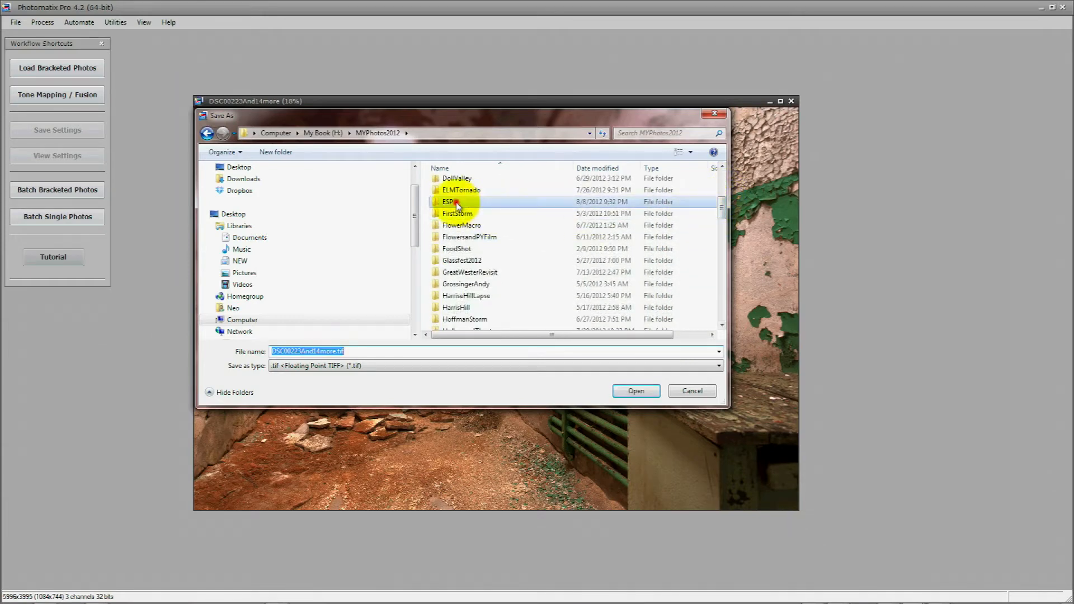
{"action": "double_click", "coordinate": [449, 201]}
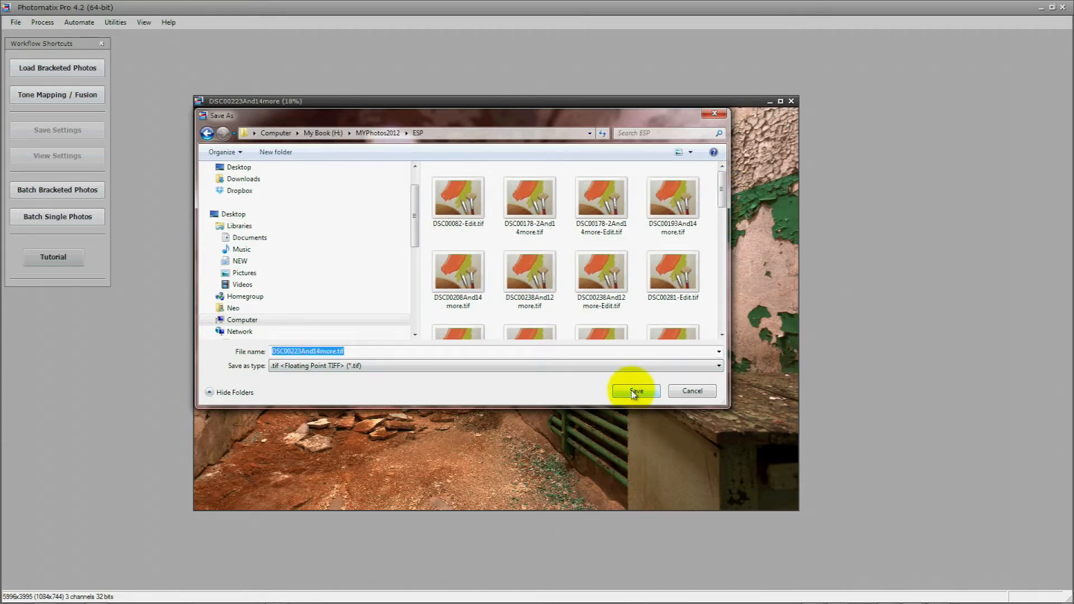
{"action": "left_click", "coordinate": [633, 391]}
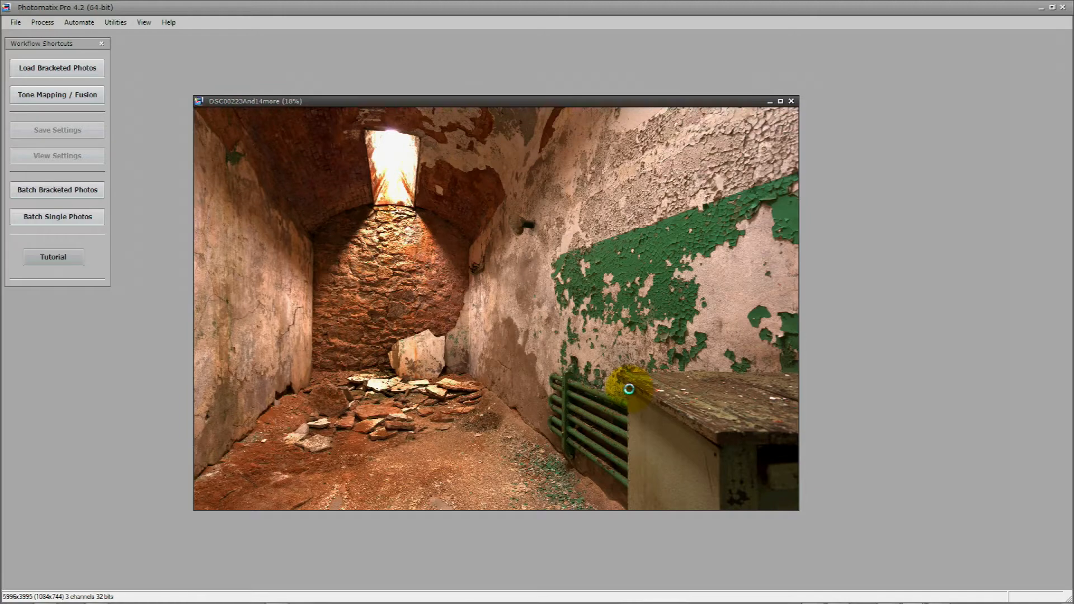
Step: Synchronize the ESP folder so the merged TIFF is imported into the catalog
{"action": "left_click", "coordinate": [791, 100]}
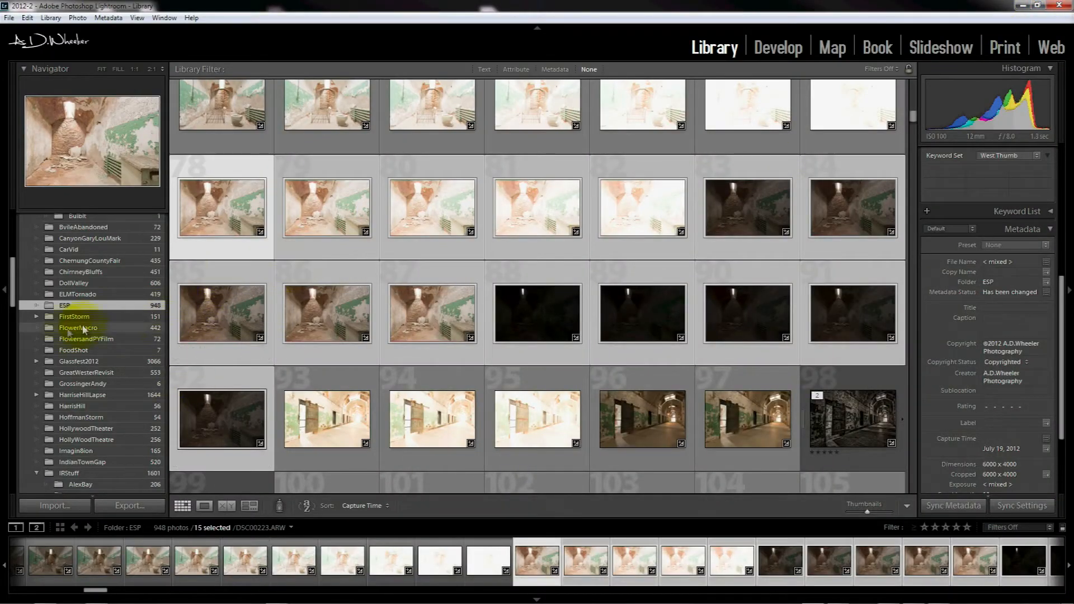
{"action": "left_click", "coordinate": [62, 305]}
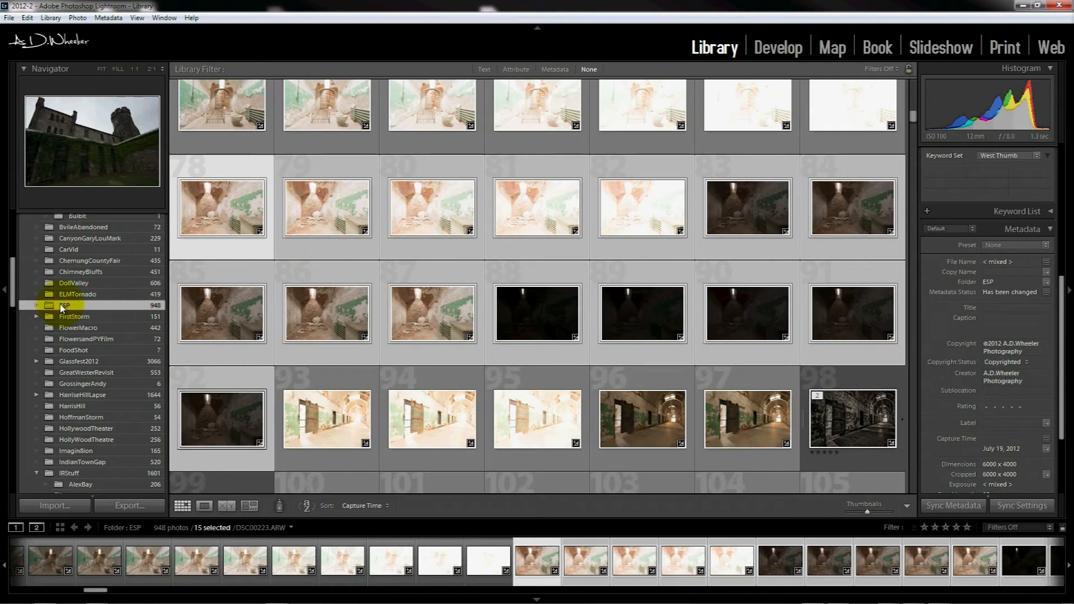
{"action": "right_click", "coordinate": [63, 305]}
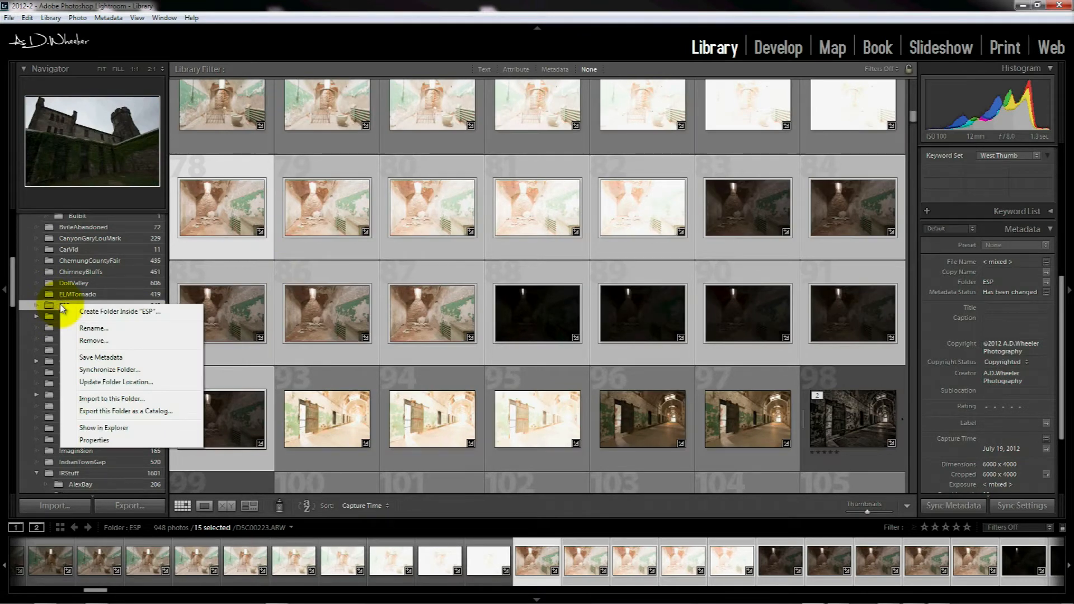
{"action": "left_click", "coordinate": [110, 370]}
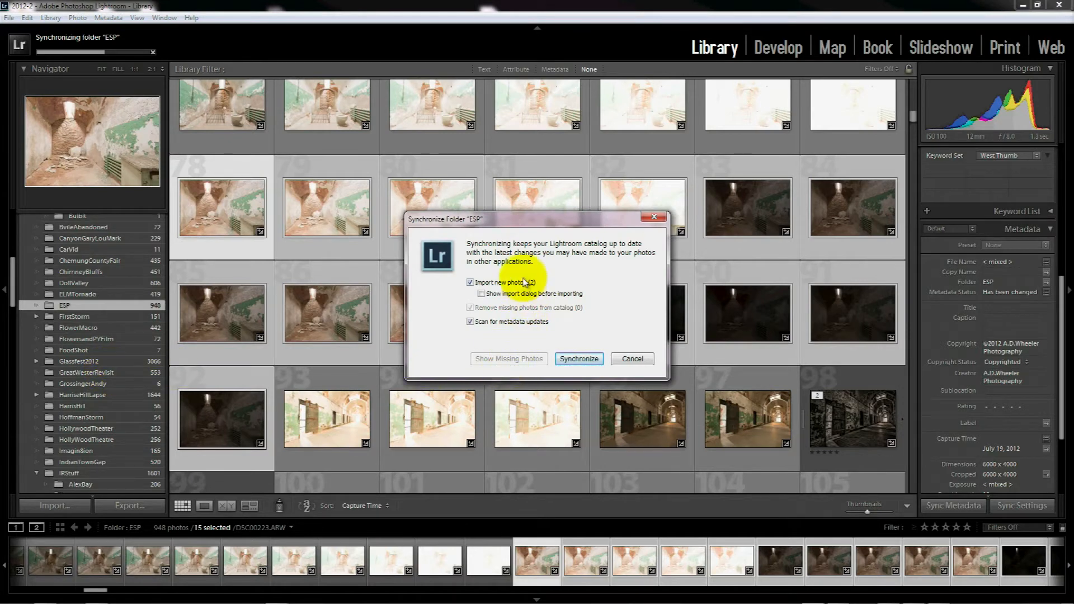
{"action": "left_click", "coordinate": [578, 358]}
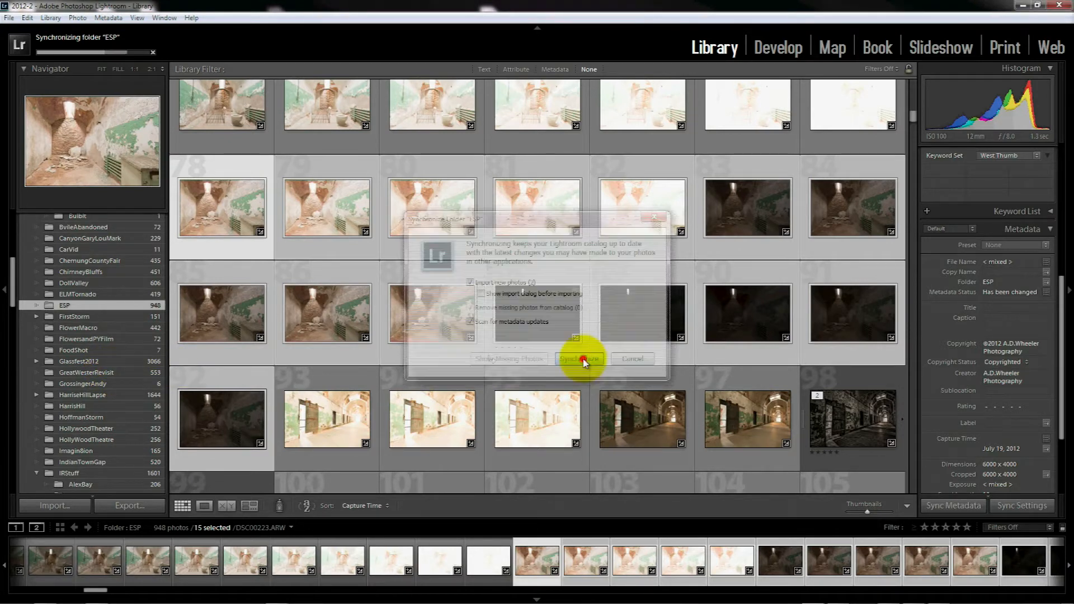
{"action": "left_click", "coordinate": [579, 358]}
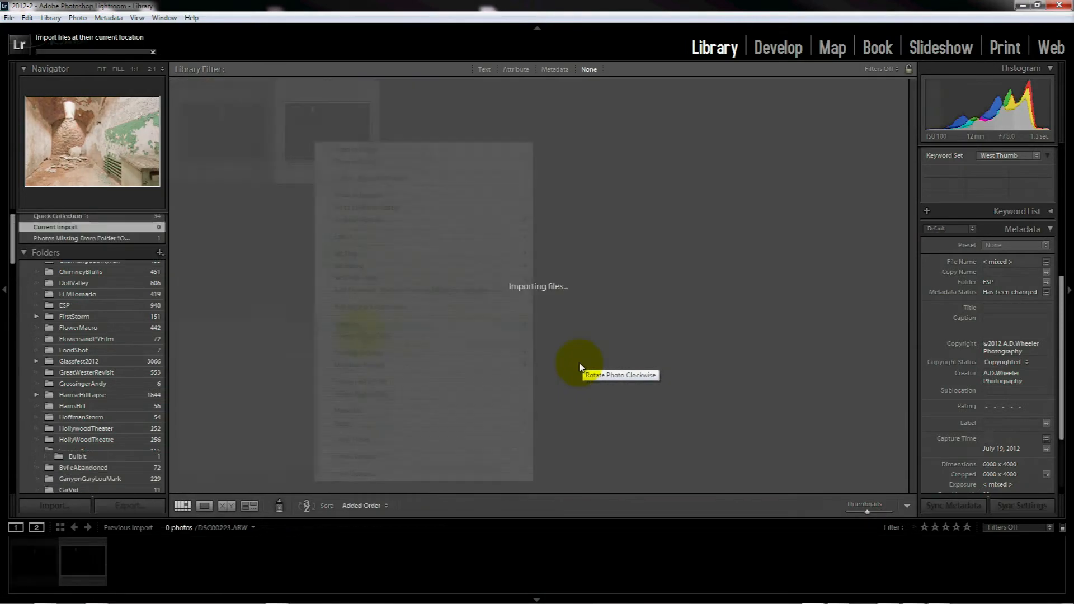
Step: Jump to the imported merged photo's folder in the library grid
{"action": "right_click", "coordinate": [326, 132]}
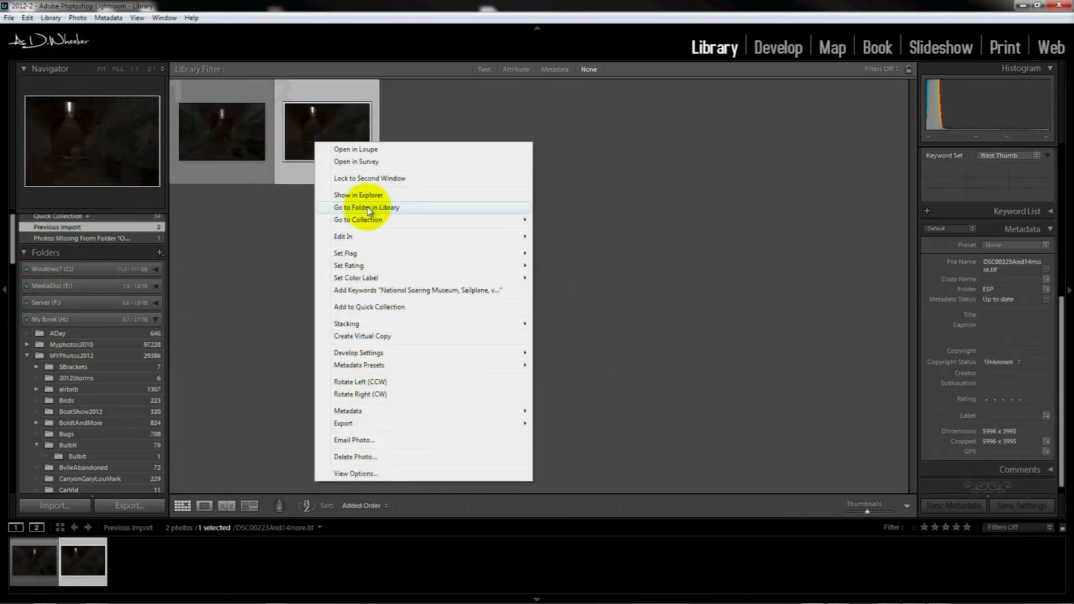
{"action": "left_click", "coordinate": [365, 208]}
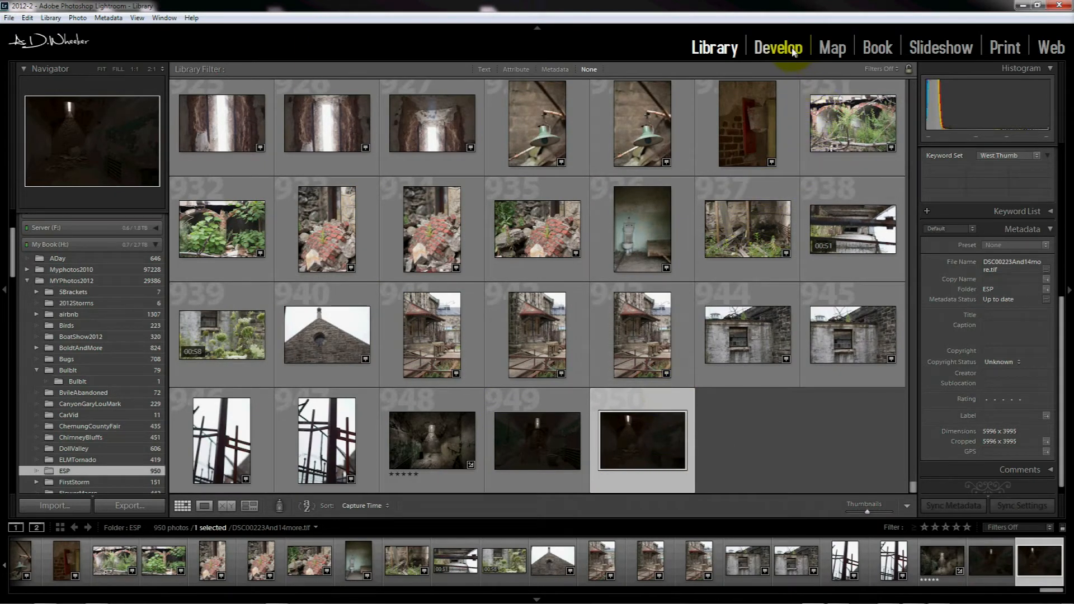
Step: Open the merged TIFF in Develop to begin brightening it
{"action": "left_click", "coordinate": [776, 47]}
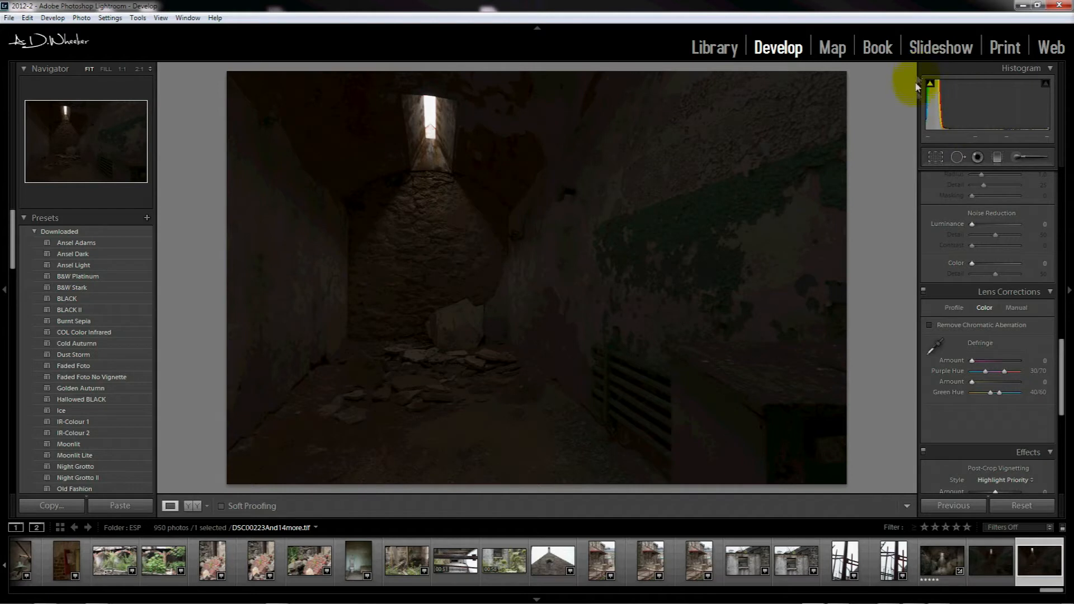
{"action": "mouse_move", "coordinate": [978, 103]}
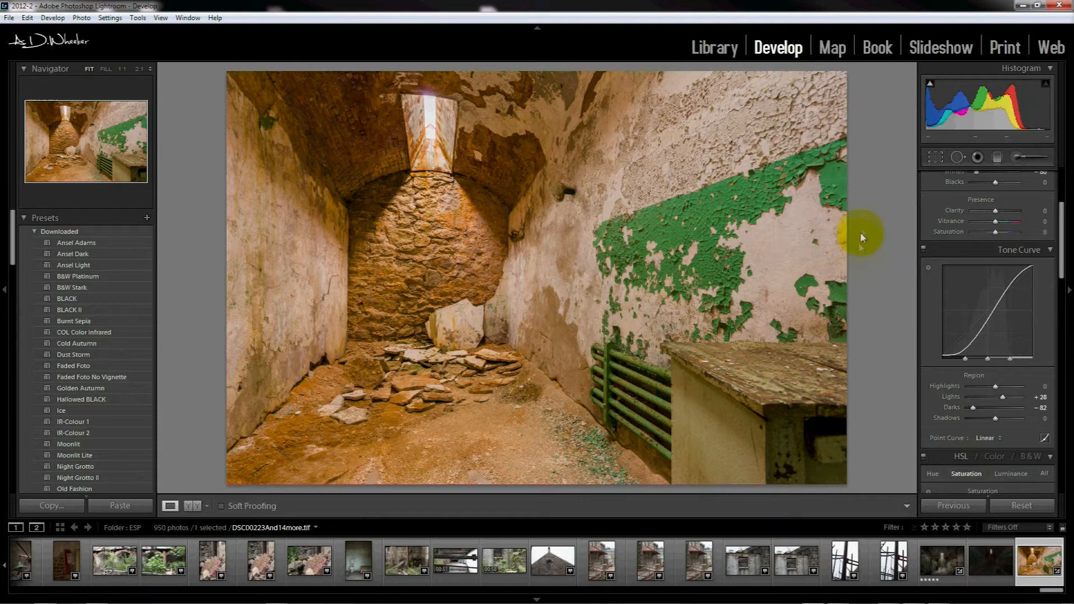
Step: Trim the photo's edges with Crop, raise Clarity and check sharpening at 1:1
{"action": "left_click", "coordinate": [934, 157]}
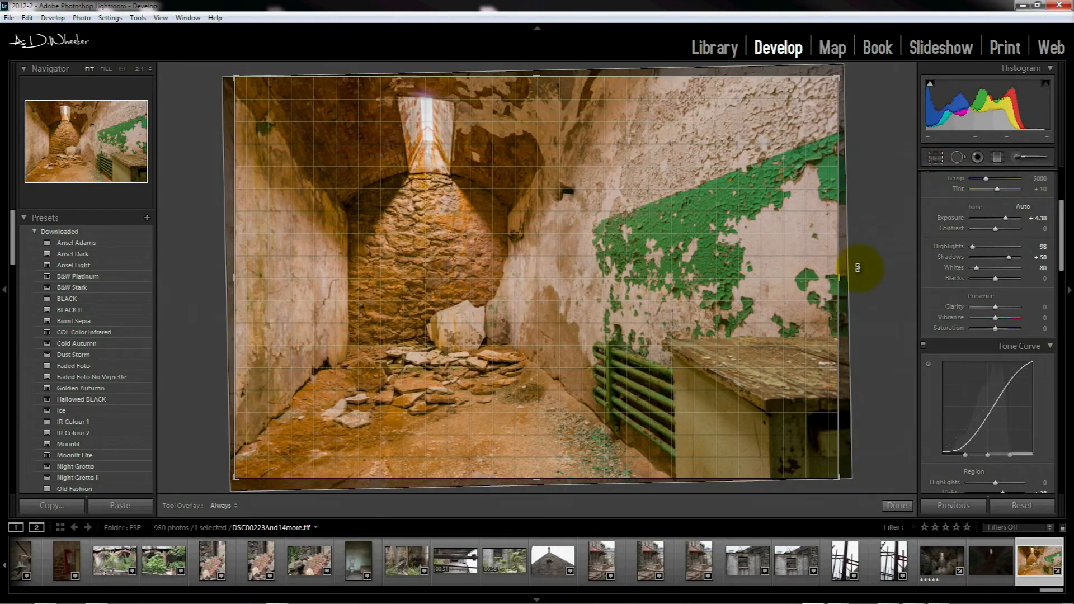
{"action": "left_click", "coordinate": [894, 505]}
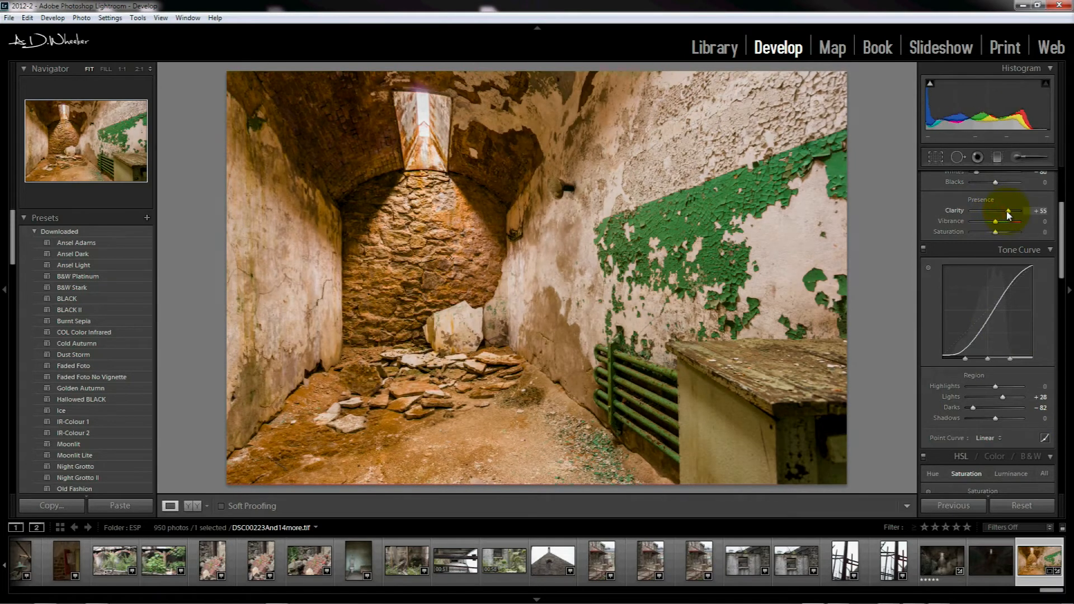
{"action": "left_click", "coordinate": [995, 373]}
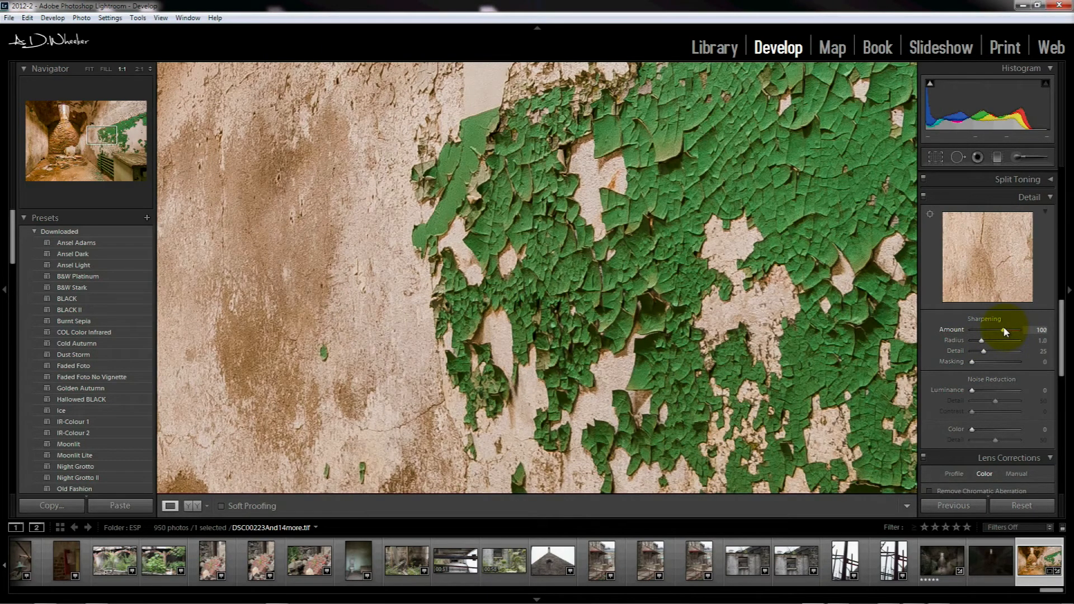
{"action": "left_click", "coordinate": [88, 69]}
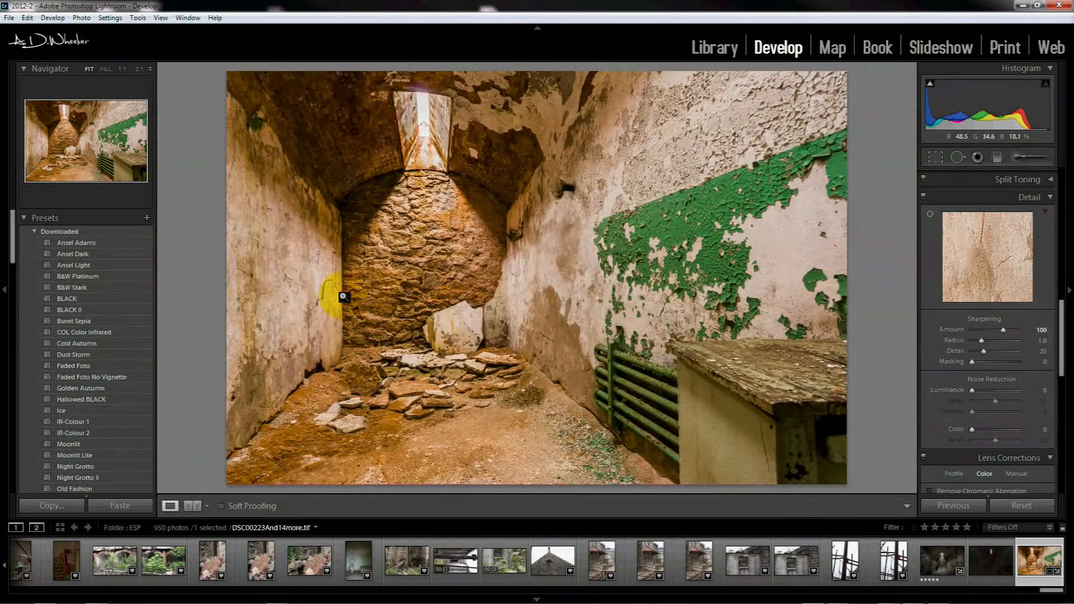
Step: List the white balance presets in Basic, with As Shot still chosen
{"action": "scroll", "scroll_direction": "down", "scroll_amount": 3}
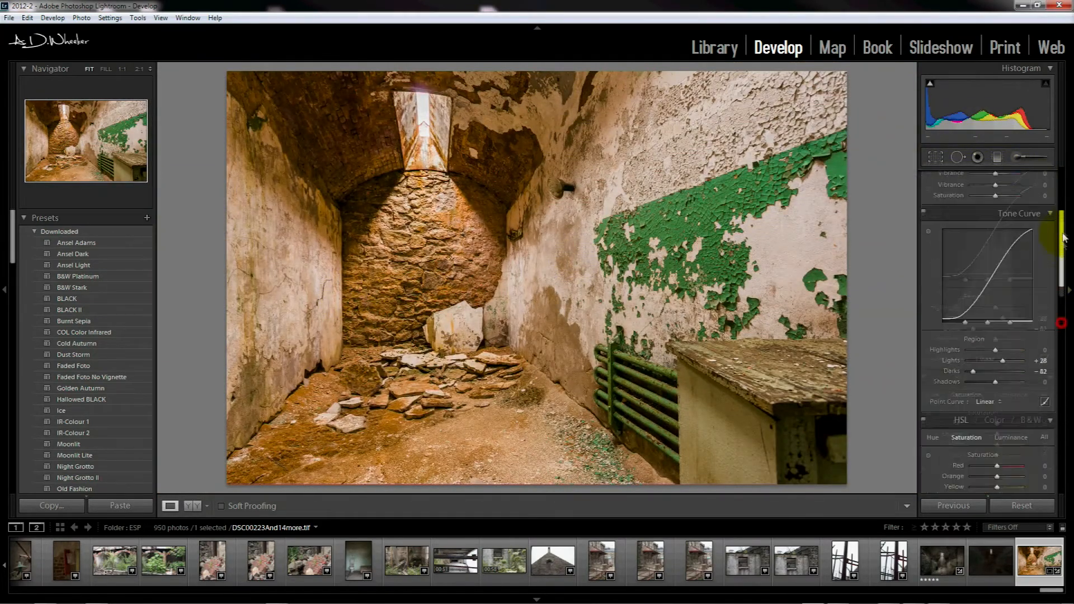
{"action": "left_click", "coordinate": [1018, 210]}
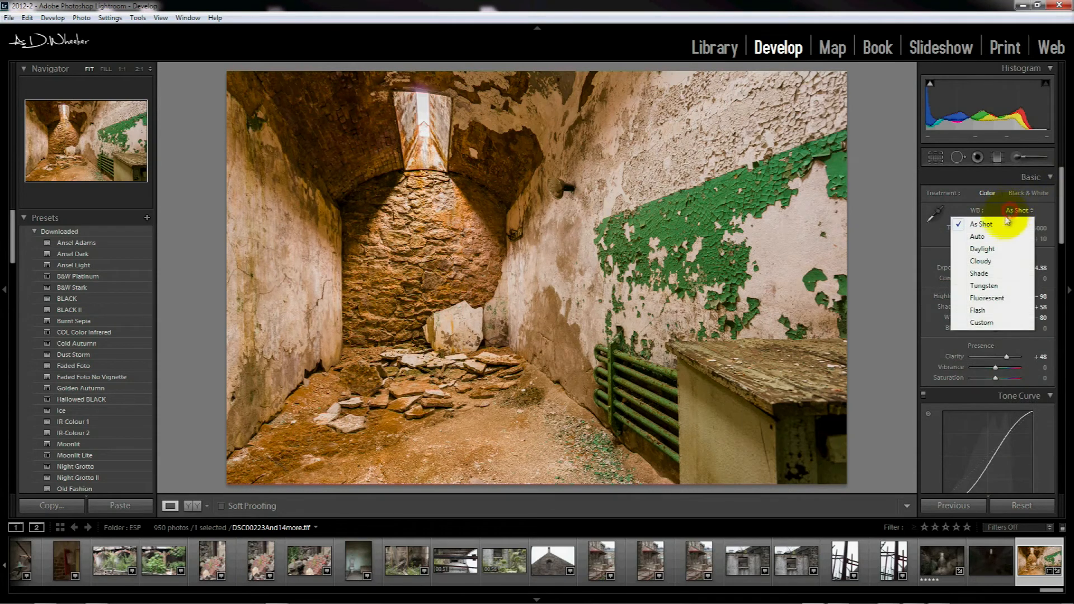
{"action": "mouse_move", "coordinate": [982, 268]}
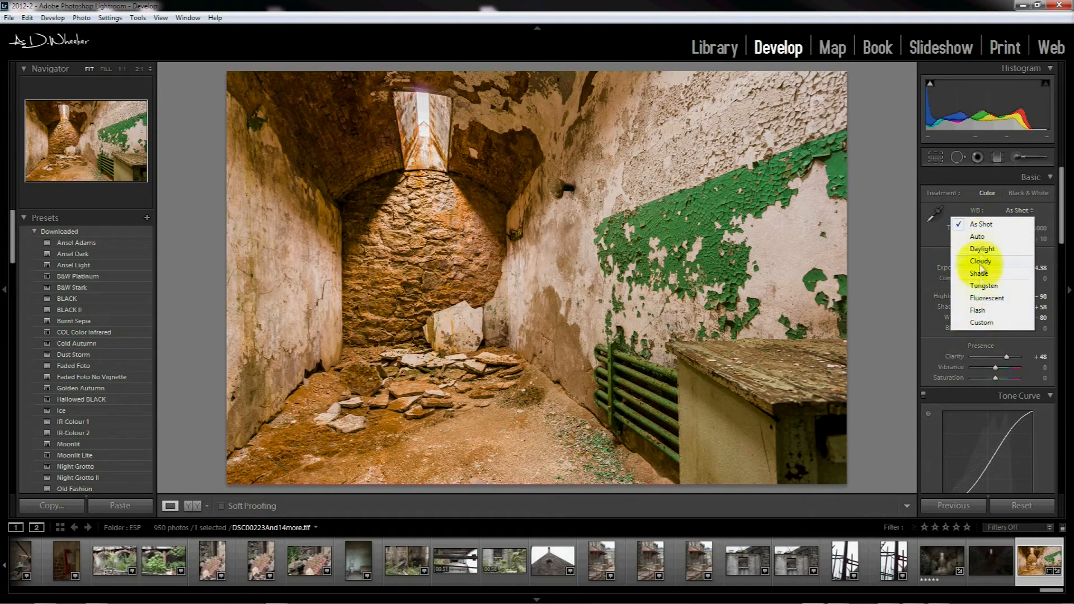
{"action": "mouse_move", "coordinate": [984, 223]}
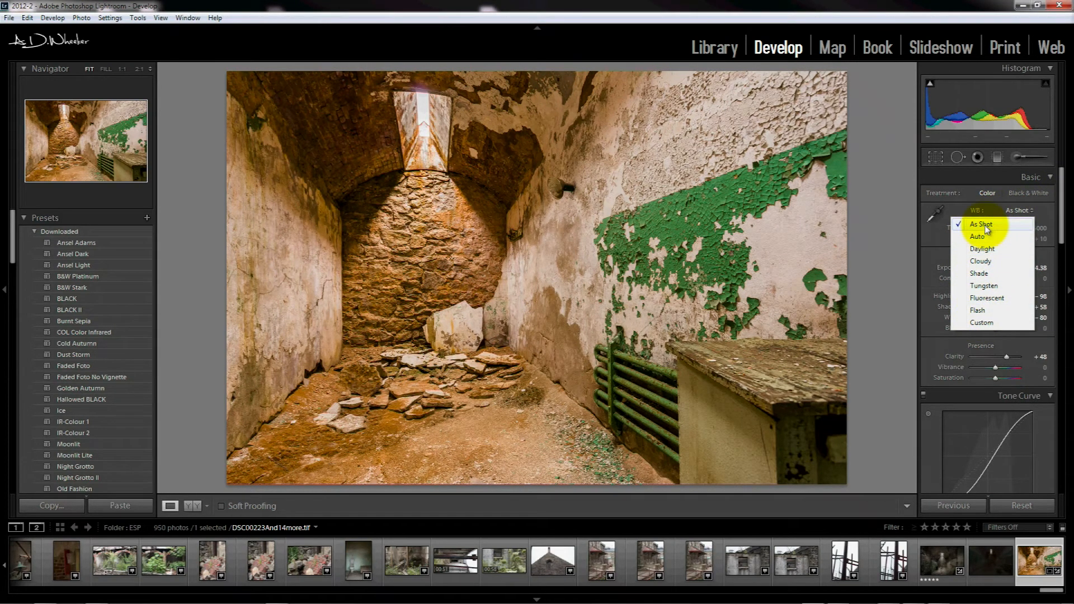
{"action": "mouse_move", "coordinate": [1020, 210]}
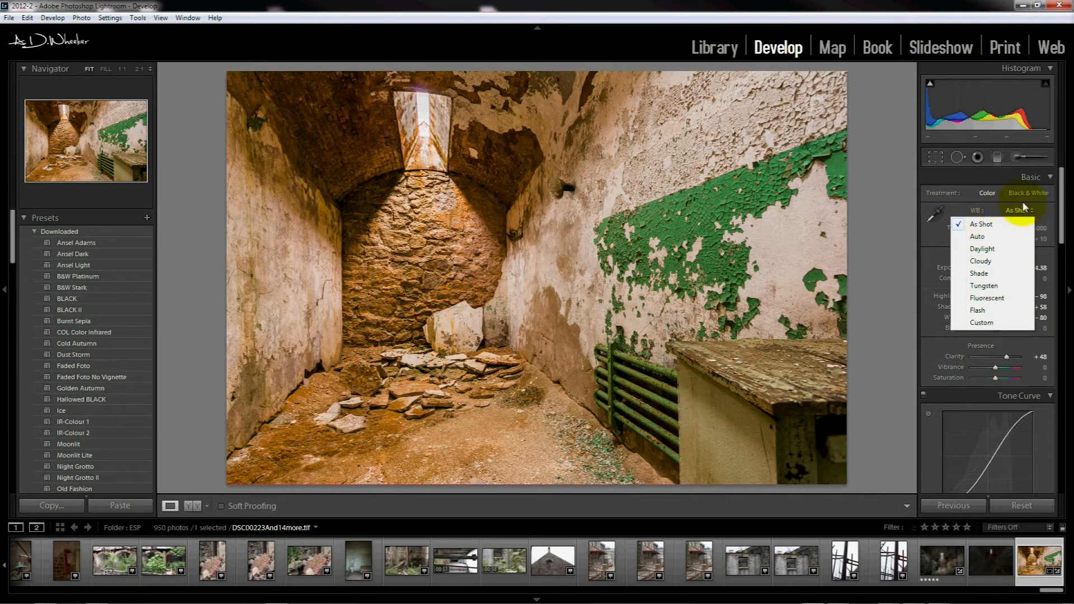